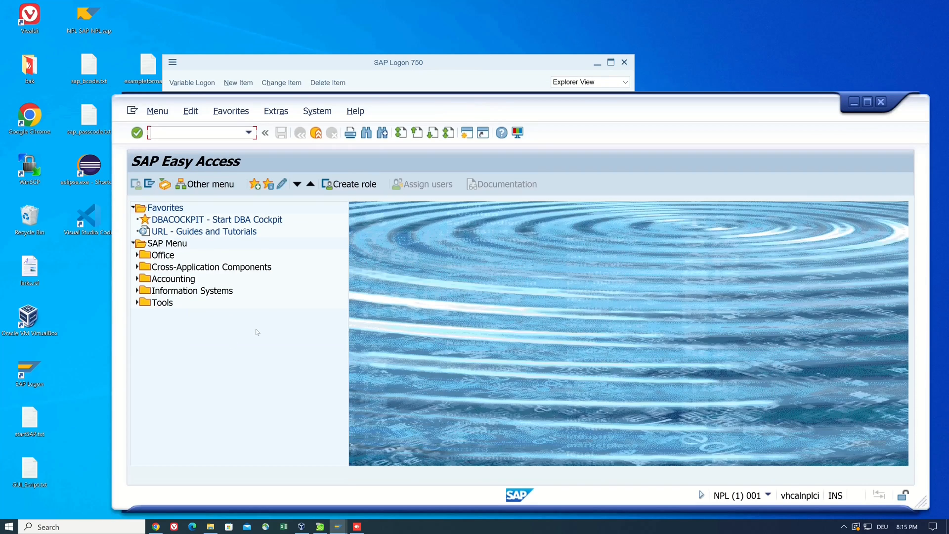
Step: Start a blank workbook and save it as the macro-enabled getuserlist.xlsm in the SAPGUI folder
left_click(182, 133)
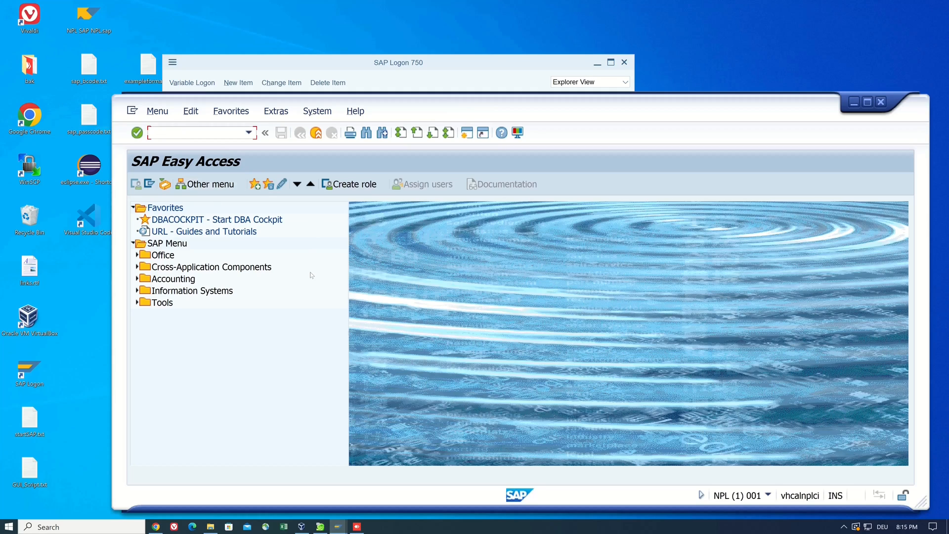
mouse_move(315, 472)
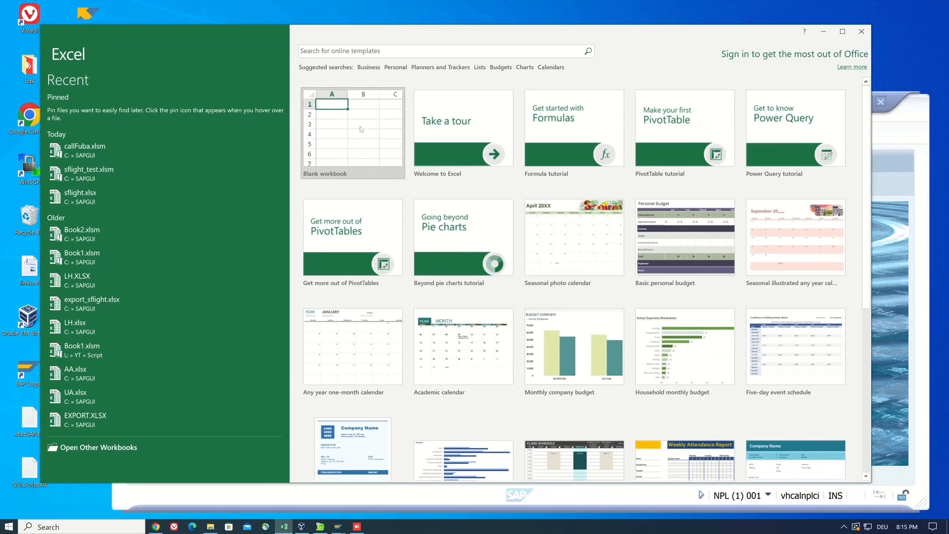
left_click(353, 134)
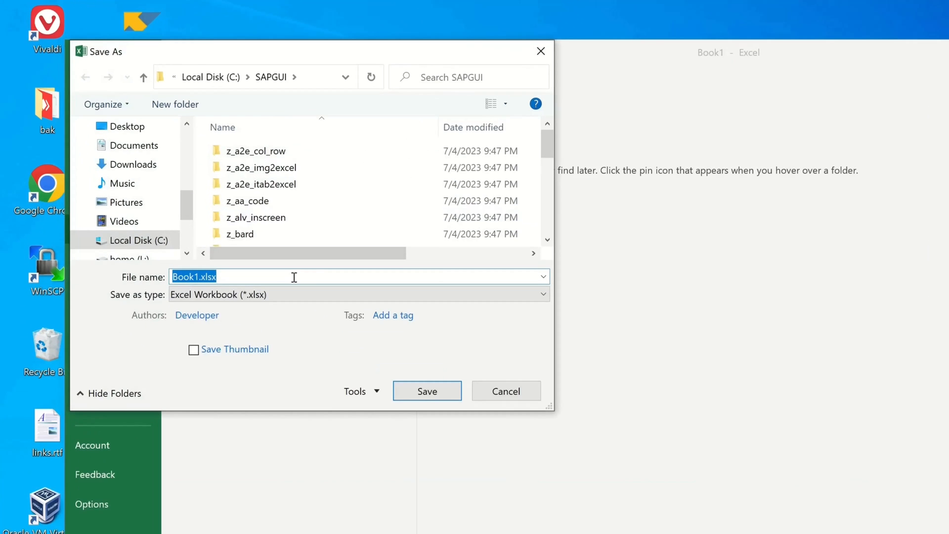
type("getuserlist.xlsm")
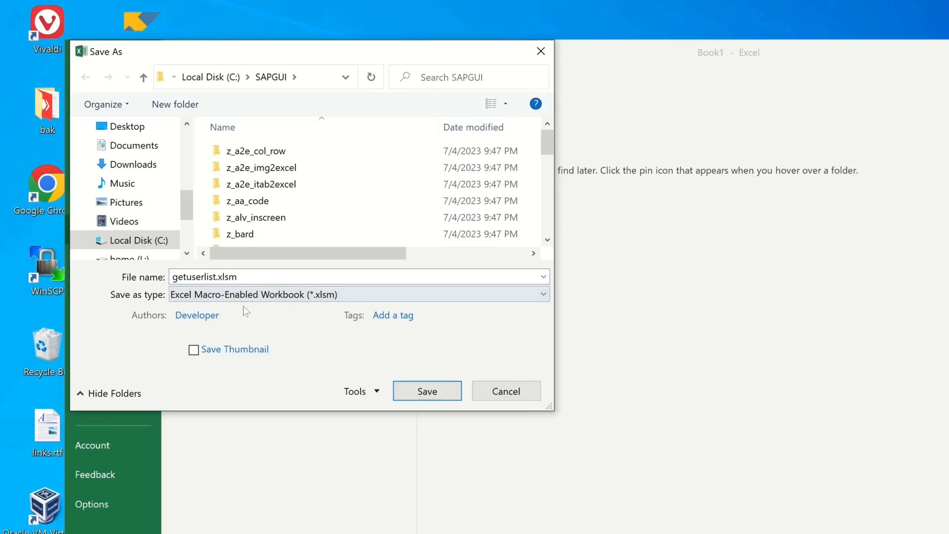
left_click(427, 391)
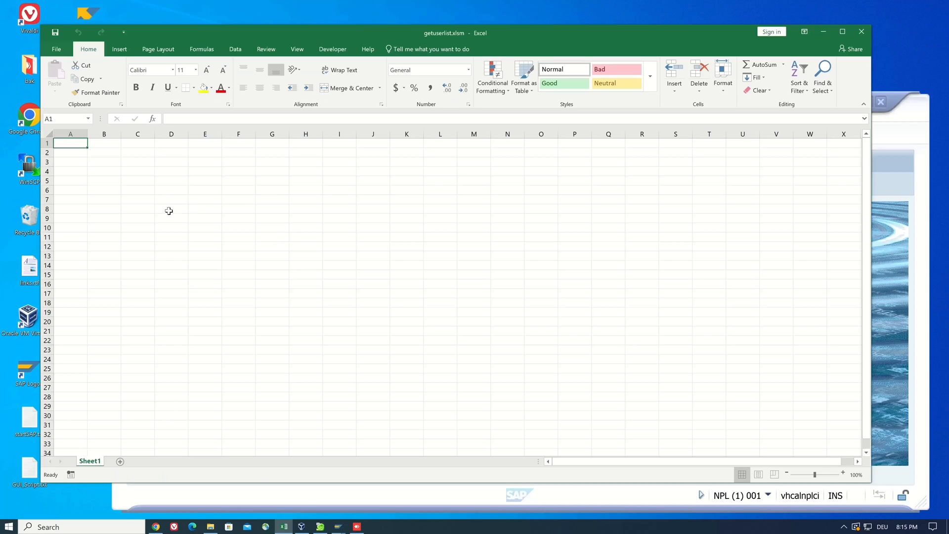
Step: Enable the Developer tab in Customize Ribbon options and show it in the ribbon
left_click(843, 473)
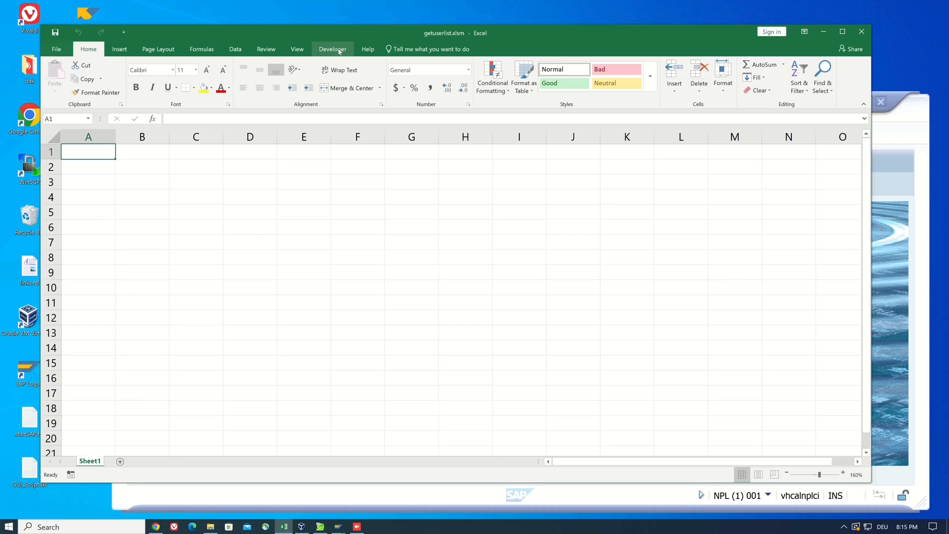
left_click(332, 49)
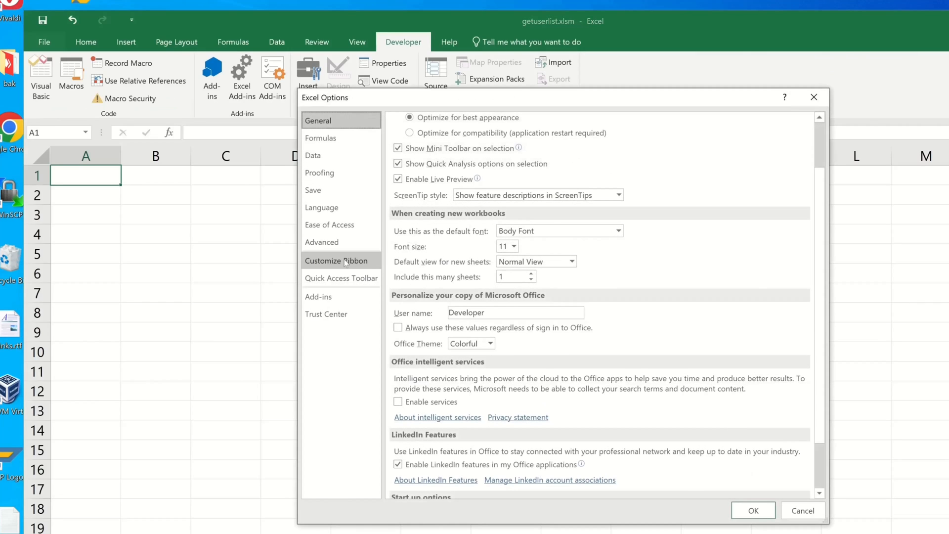
left_click(334, 260)
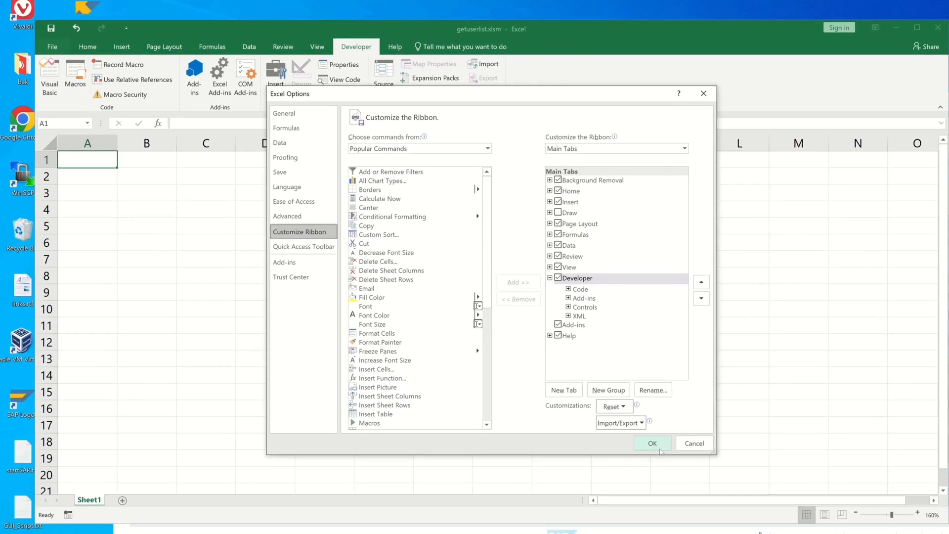
left_click(652, 443)
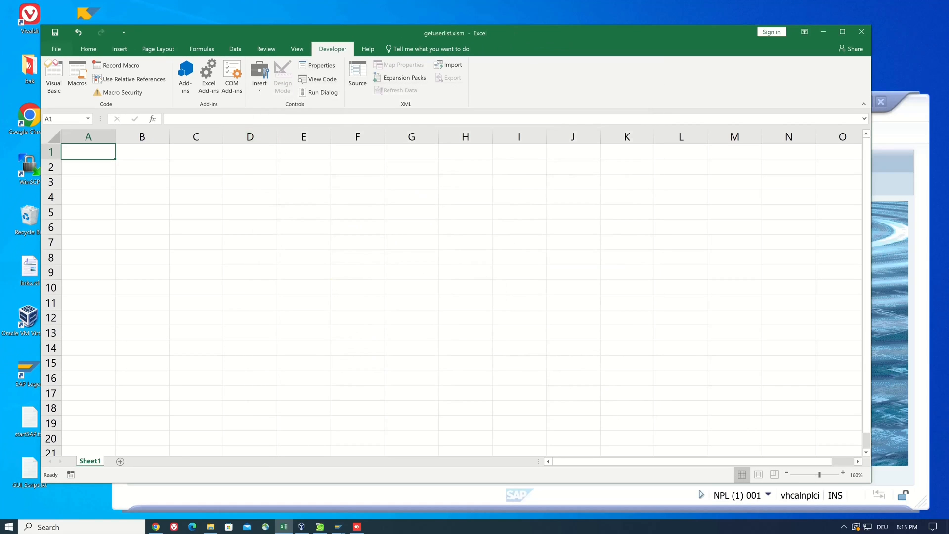
Step: From the Developer Macros list, create a new macro named callFM in Module1
left_click(76, 72)
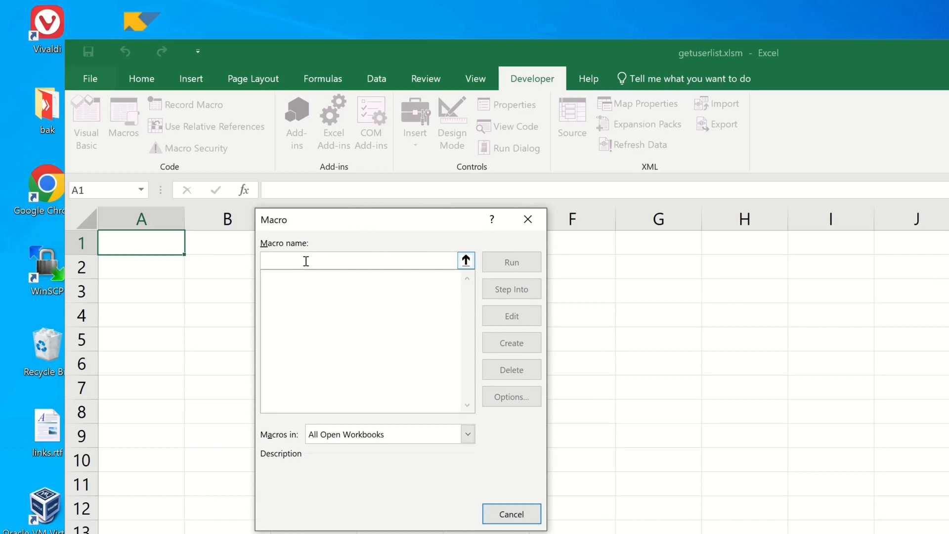
type("callFM")
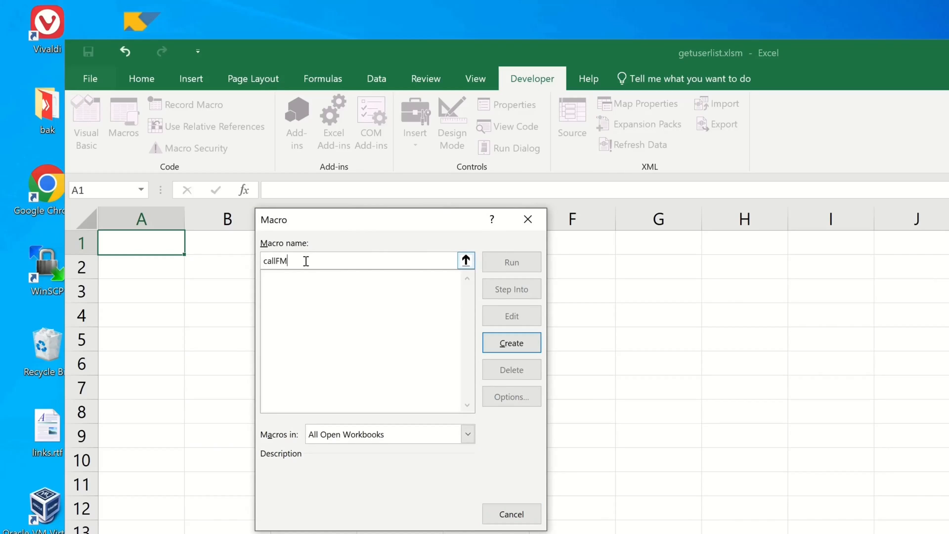
left_click(512, 342)
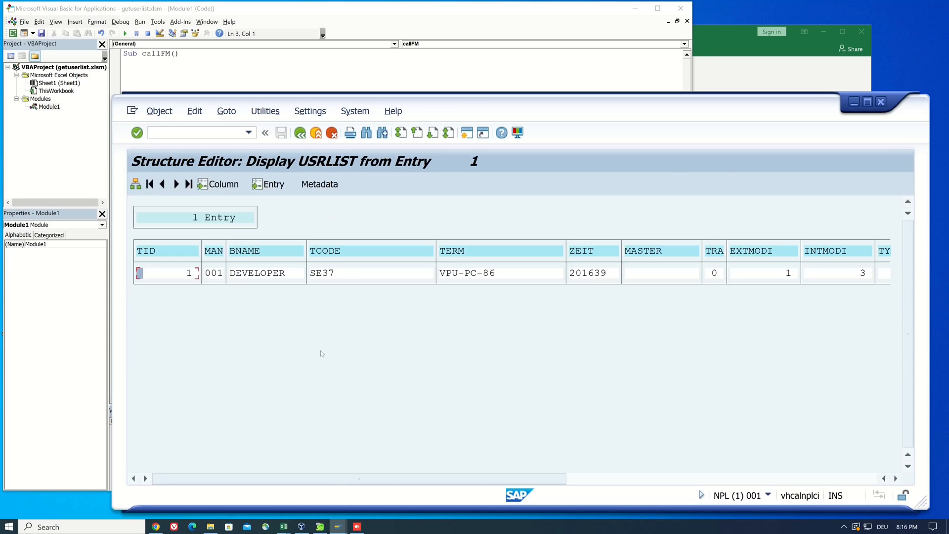
mouse_move(488, 284)
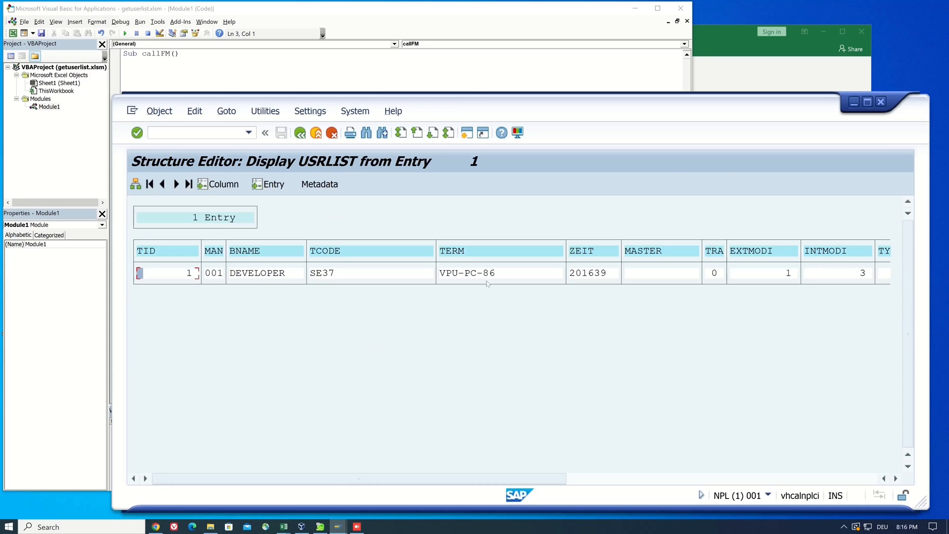
mouse_move(646, 418)
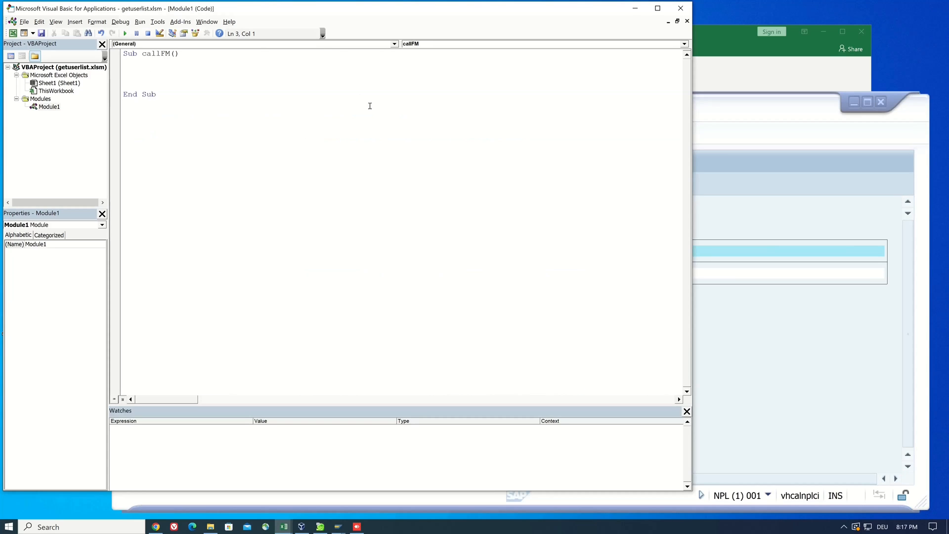
Step: Add Set oSAP = CreateObject("SAP.Functions") to callFM
type("Set oSAP")
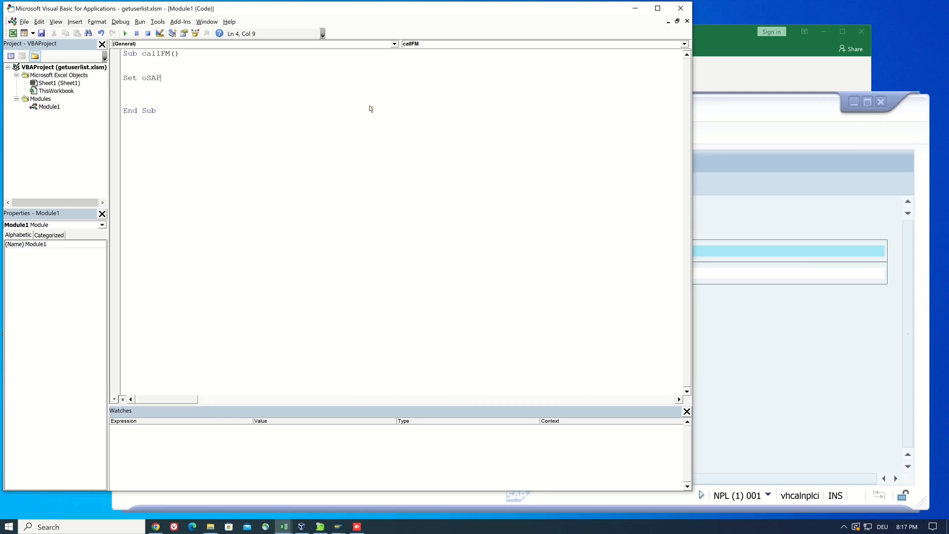
type("= CreateObject")
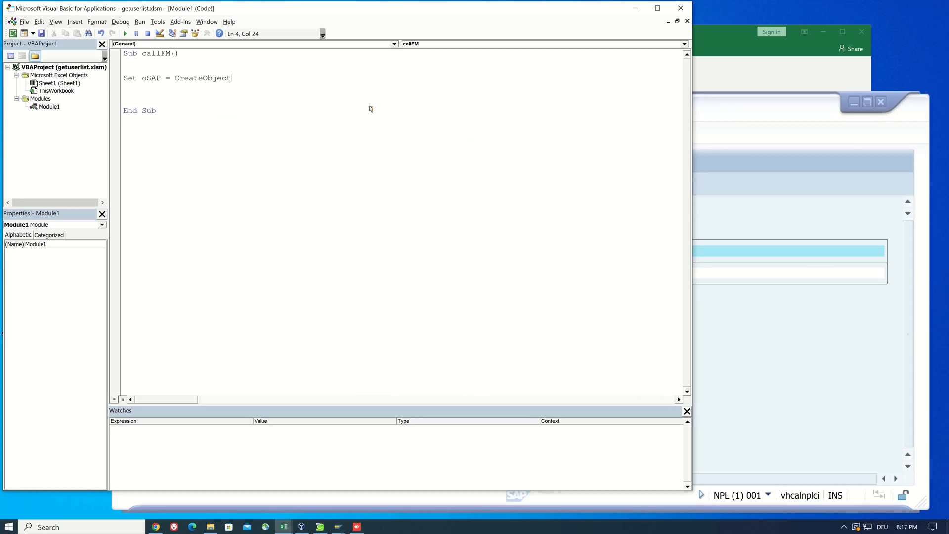
type("(\"SAP\")")
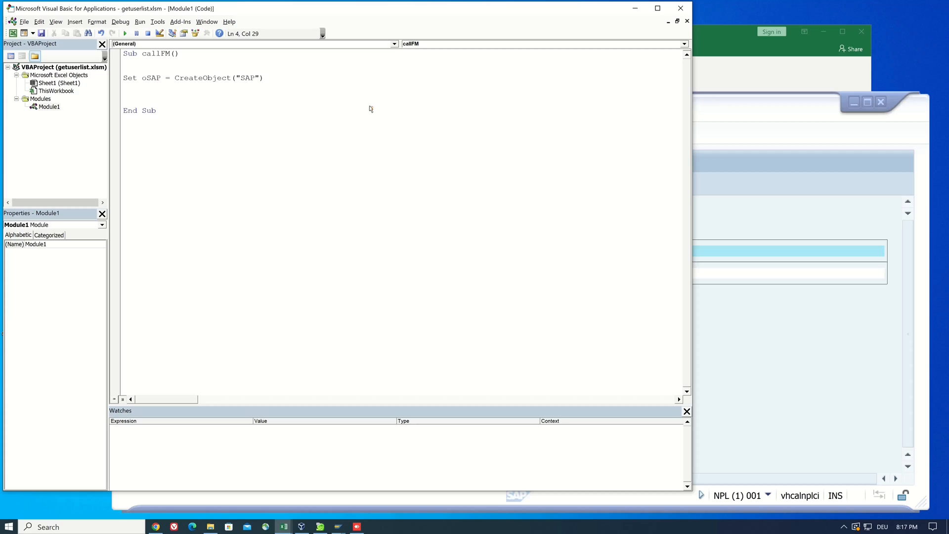
type(".Functions")
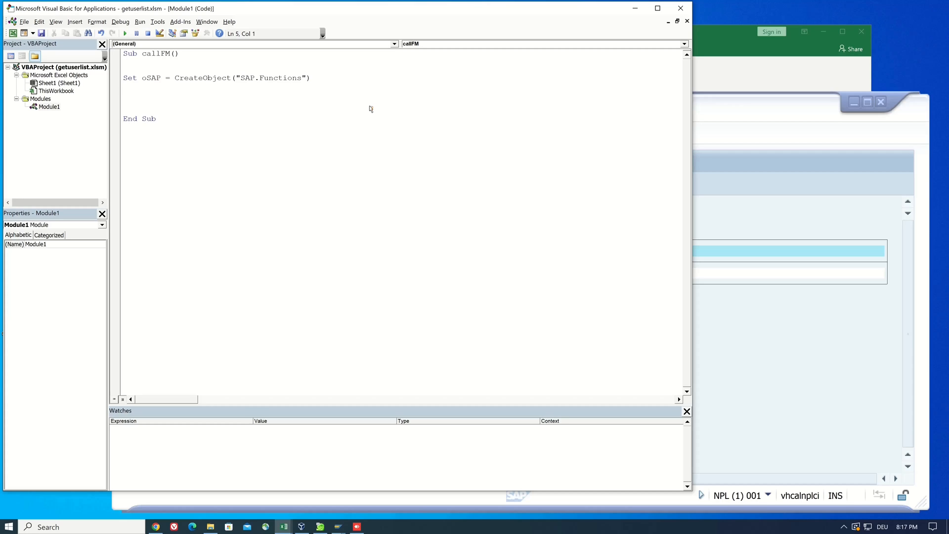
Step: Begin the oSAP.Connection.ApplicationServer = assignment line
type("oSAP.Co")
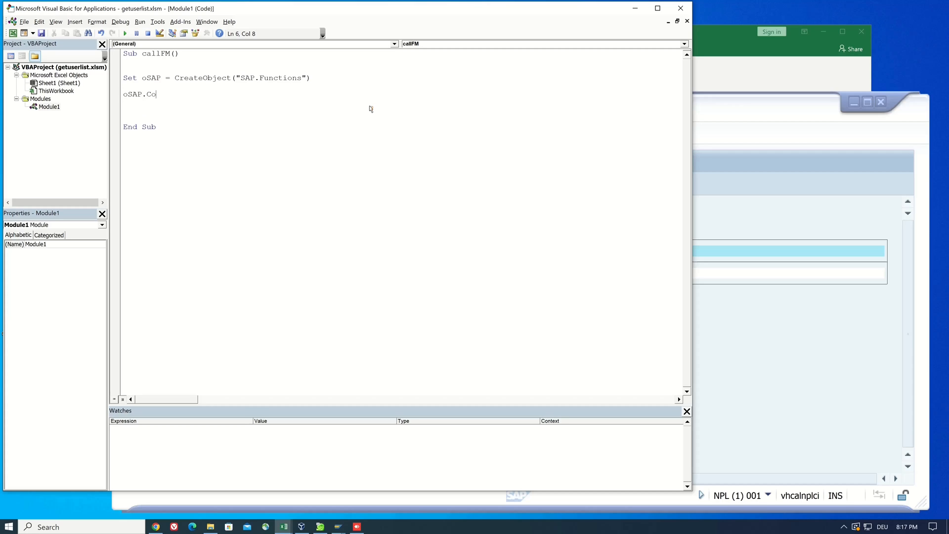
type("nnection")
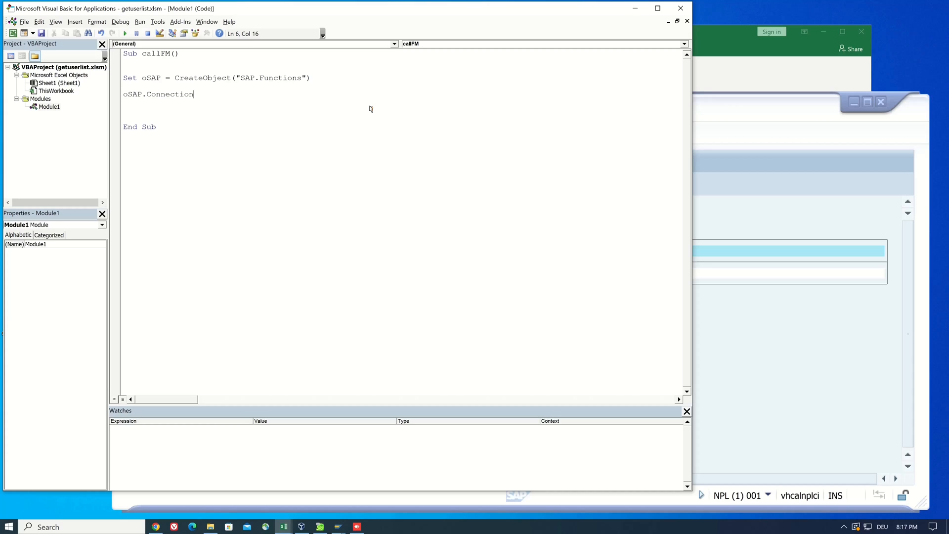
type(".ApplicationSerber =")
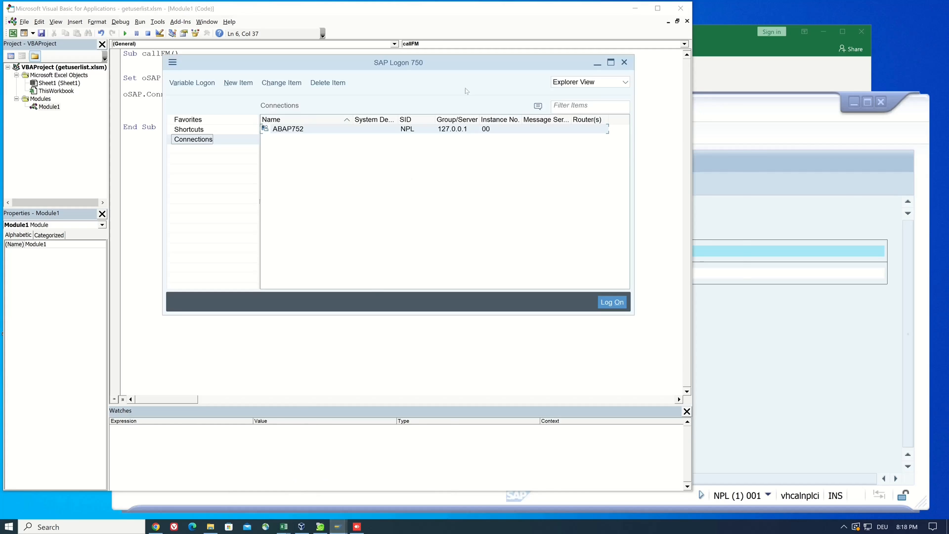
Step: Set ApplicationServer to "127.0.0.1" and add the oSAP.Connection.SystemNumber line
left_click_drag(399, 62, 508, 119)
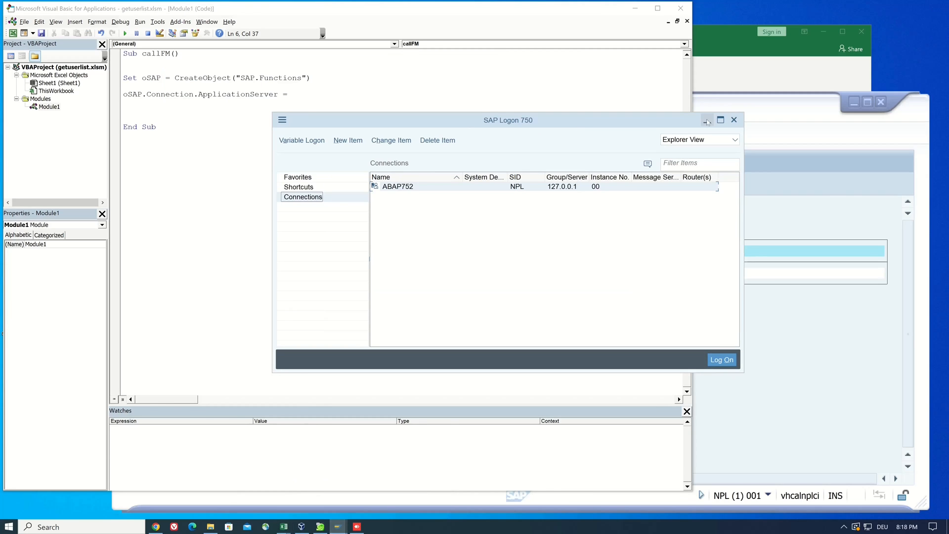
left_click(707, 119)
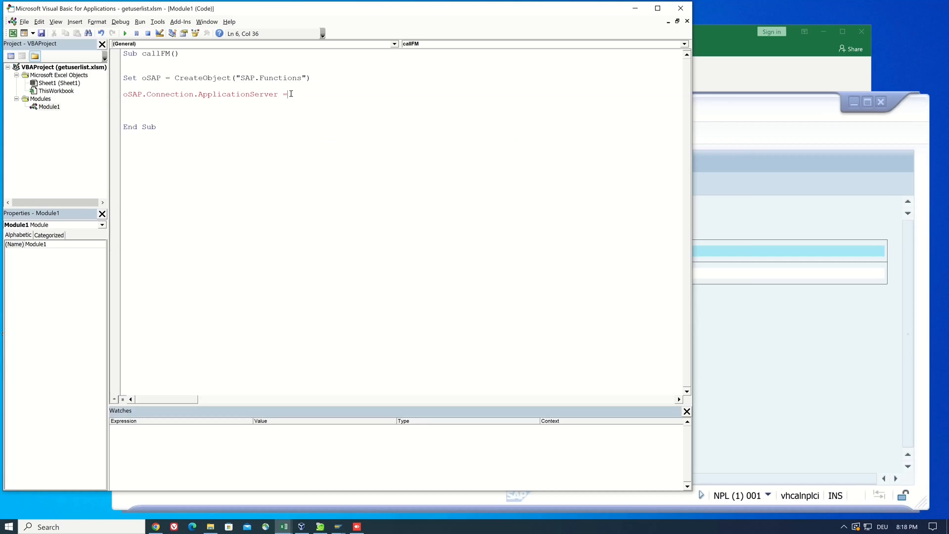
type("\"\"")
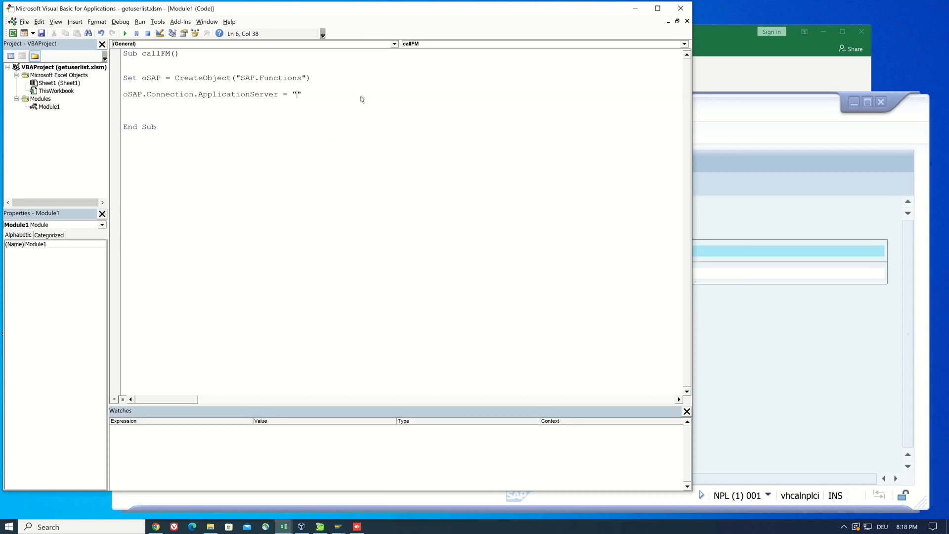
type("127.0.0.1")
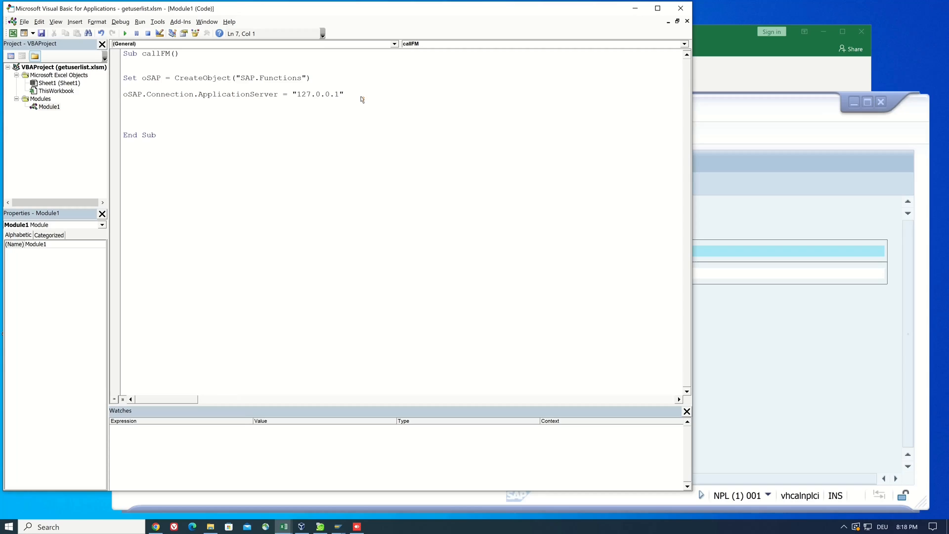
type("oSAP.Connection")
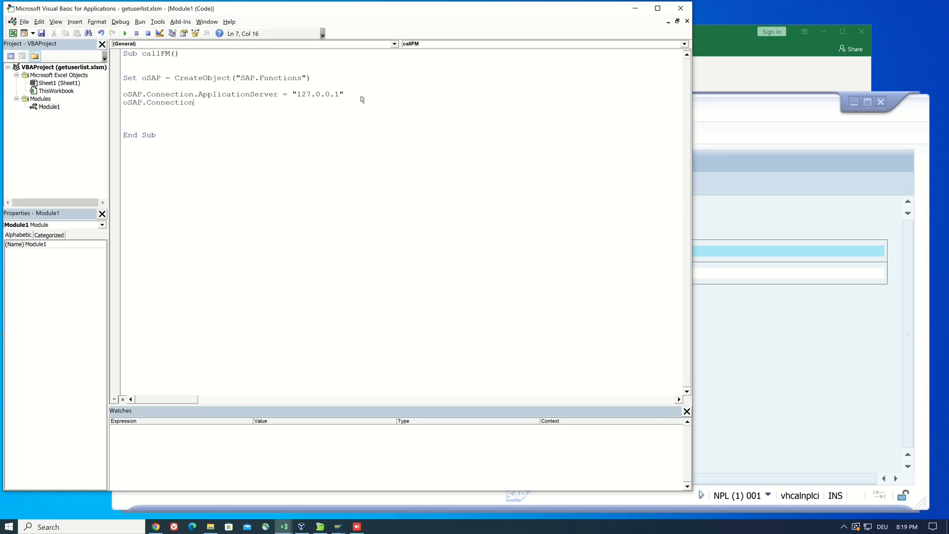
type(".SystemNumber = \"00")
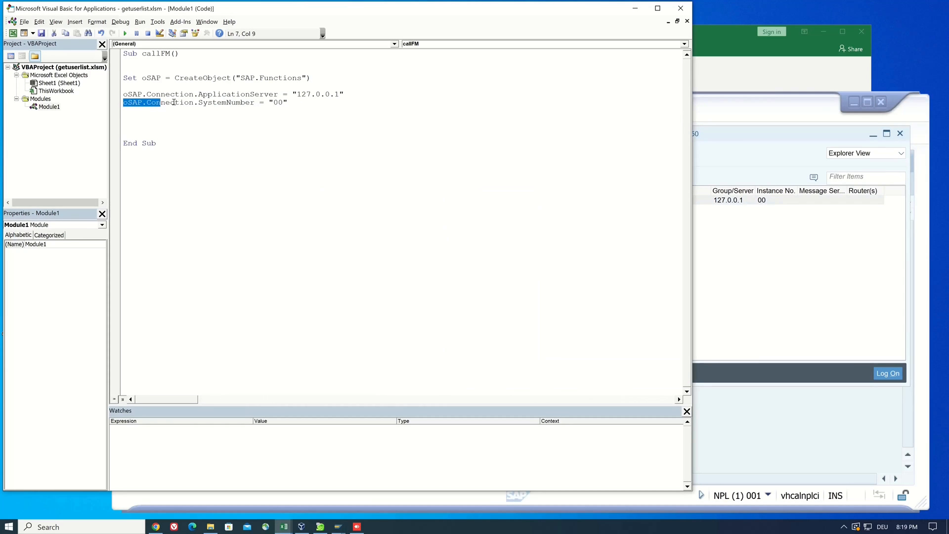
Step: Set connection System "NPL", Client, Language "EN" and User "DEVELOPER"
type("oSAP.Connection.System")
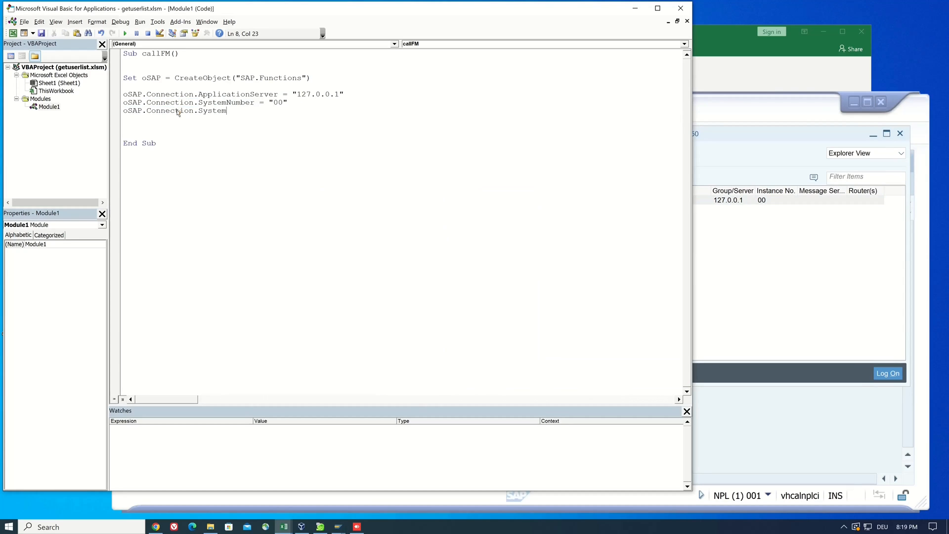
type("= \"NPL\"")
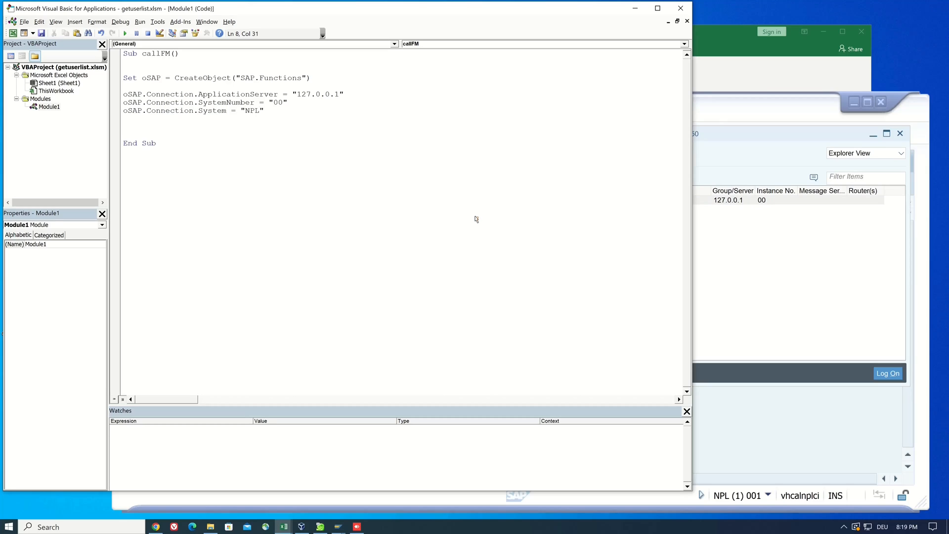
type("oSAP.Connection.Cliebnt = \"001")
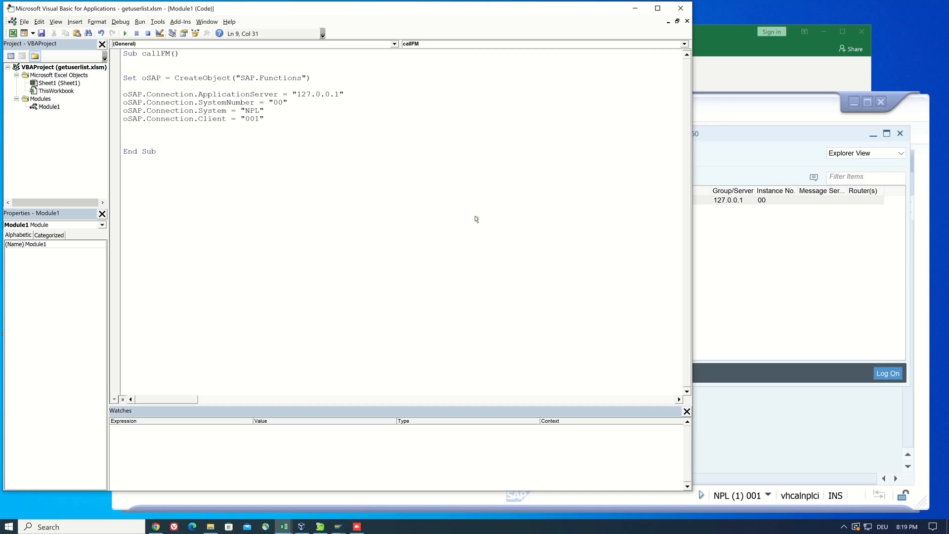
type("oSAP.Connection.Language =")
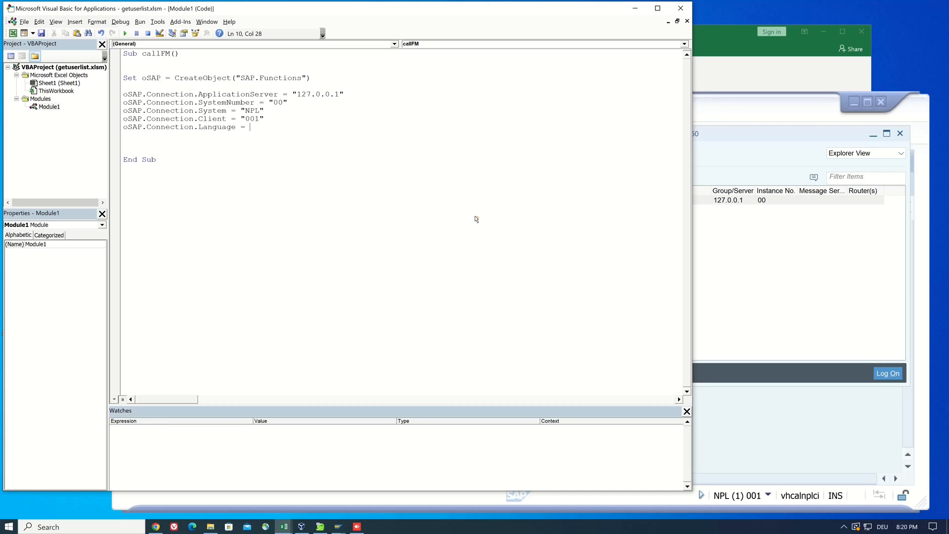
type("\"EN\"")
type("oSAP.Connection. = \"DEVELOPER")
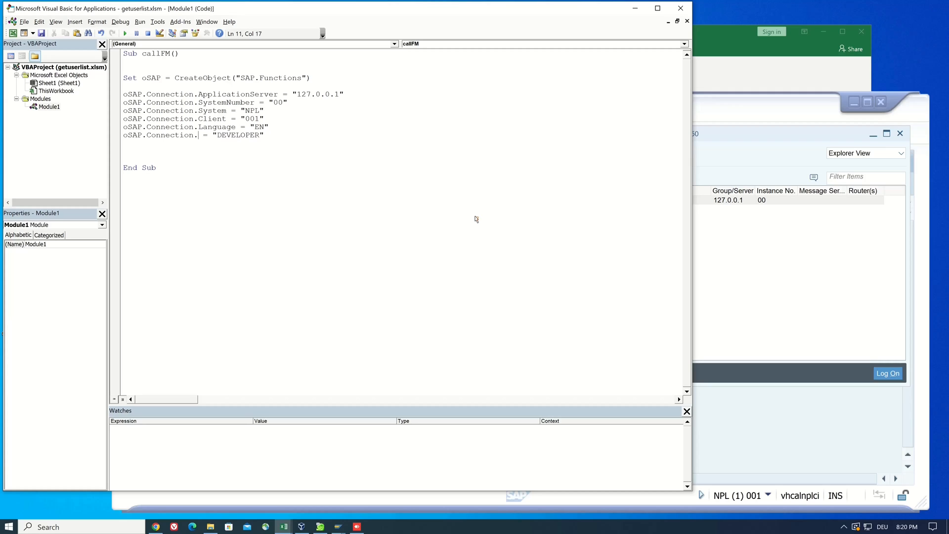
type("User = \"DEVELOPER\"")
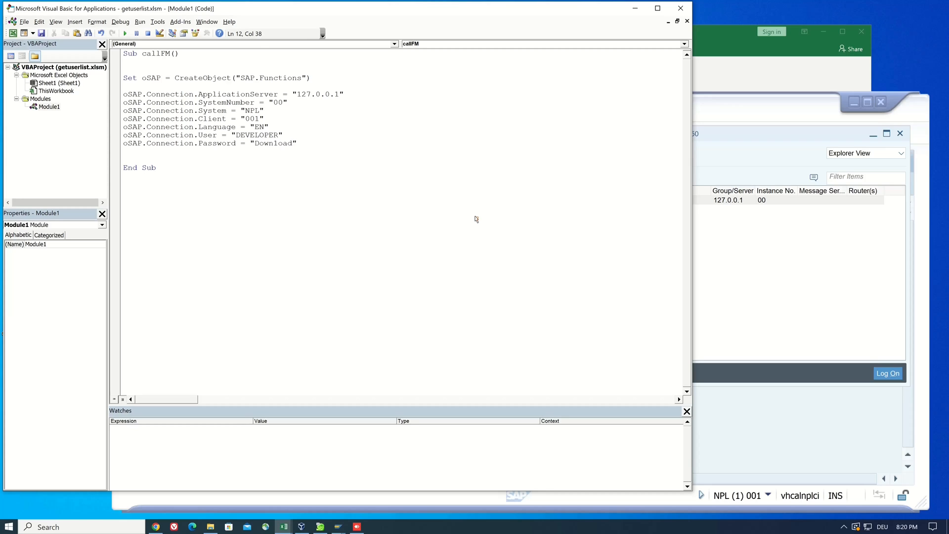
Step: Set UseSAPLogonIni = False and begin the If oSAP.Connection.Logon check
type("oSAP.Connection.")
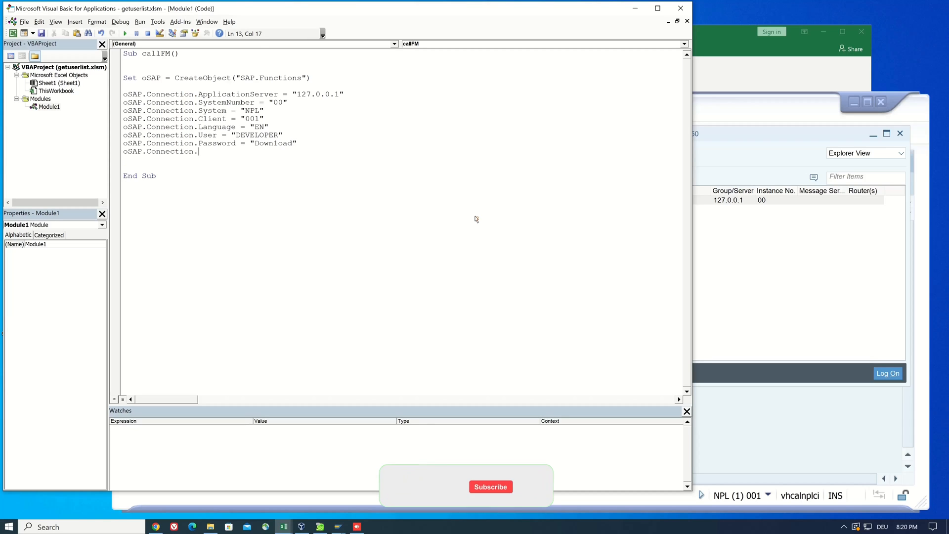
type("UseSAP")
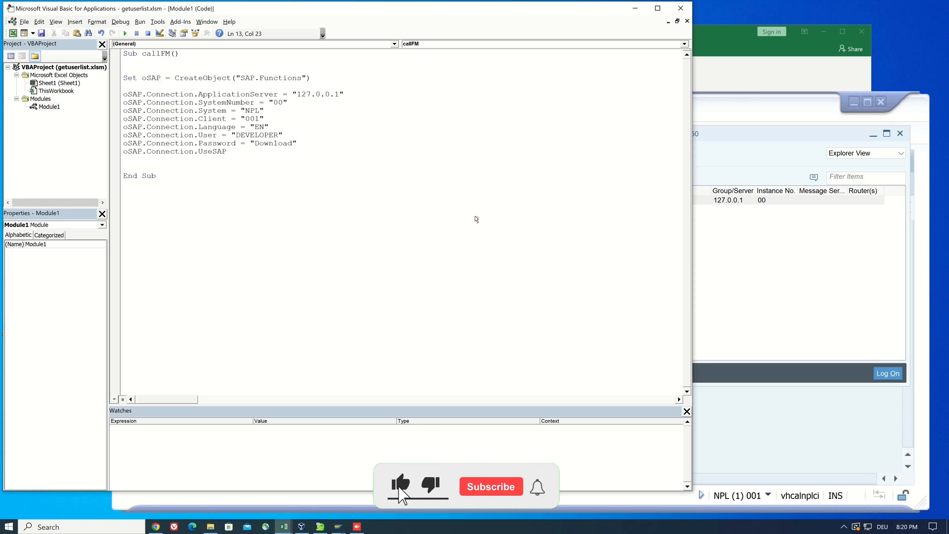
type("LogonIni")
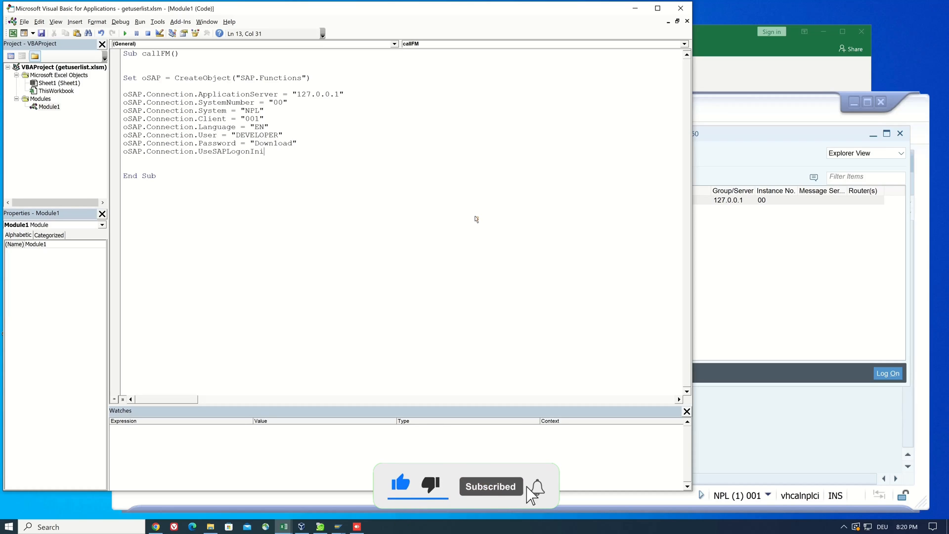
type("= False")
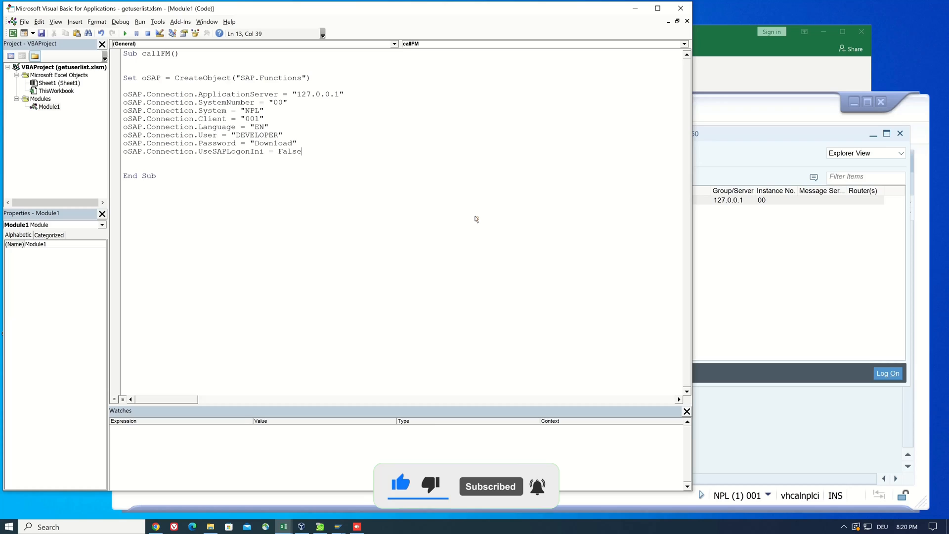
type("if oSAP.Connection.Log")
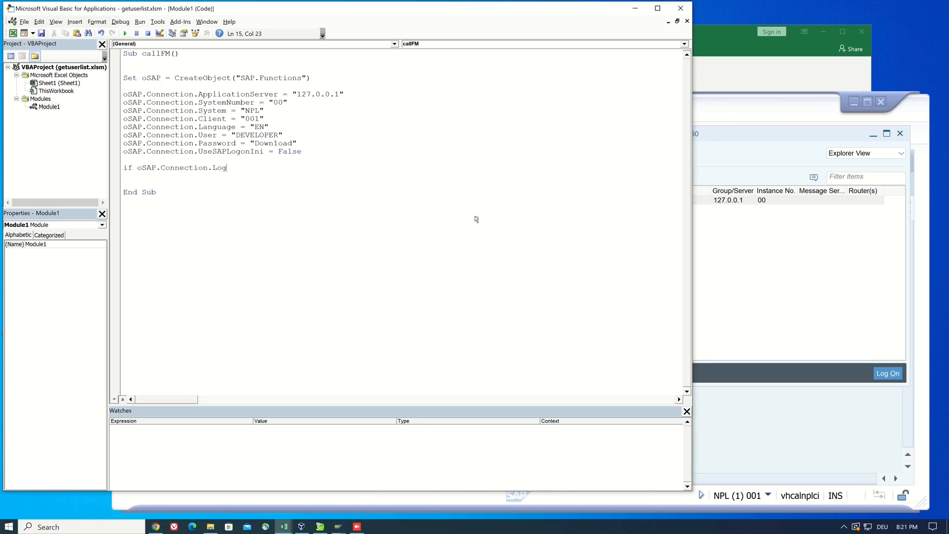
Step: Complete Logon(0, True), declare oFM as oSAP.Add("TH_USER_LIST") and test oFM.Call
type("on(0, True) = True Then")
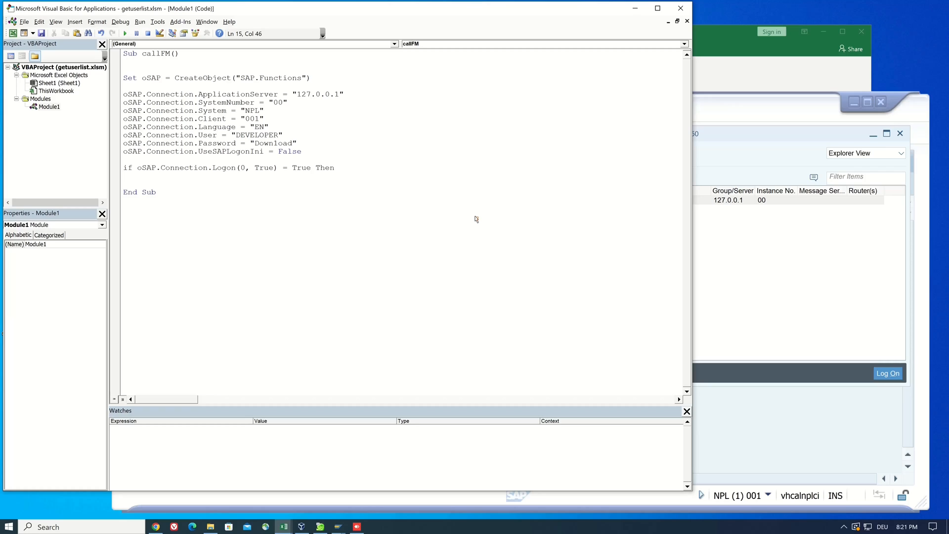
type("Dim")
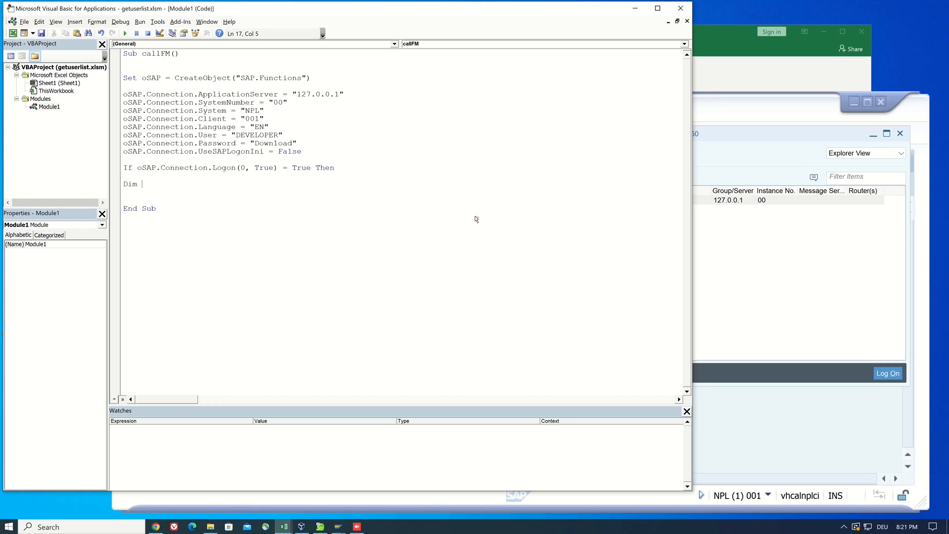
type("oFM")
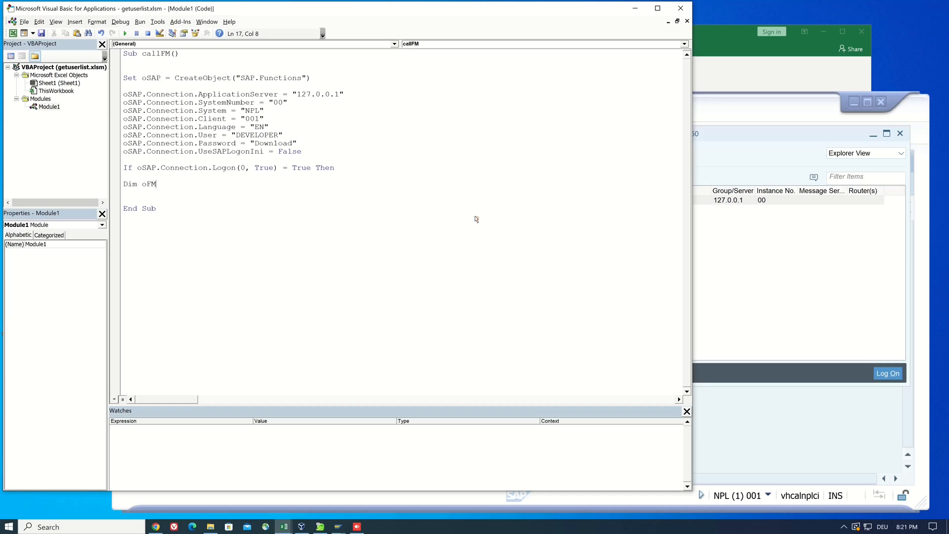
type("As Object")
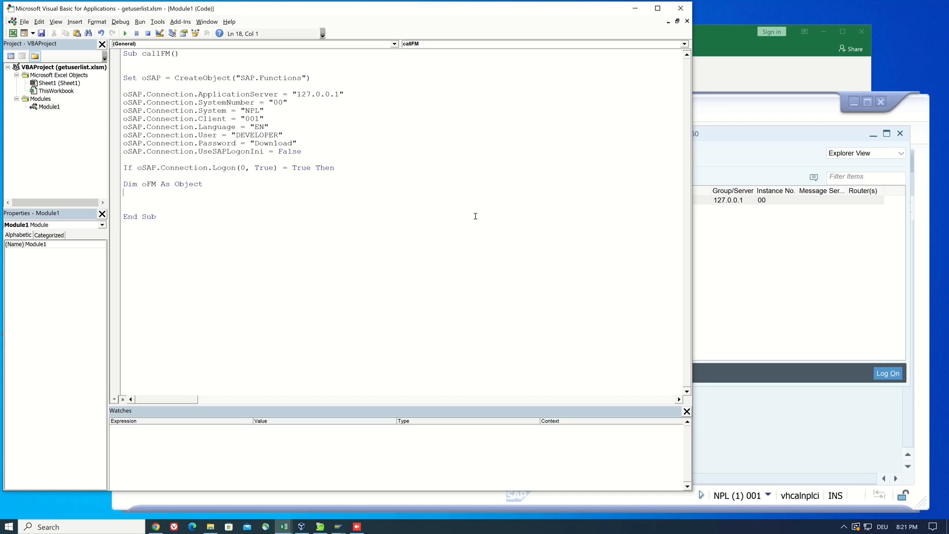
type("S")
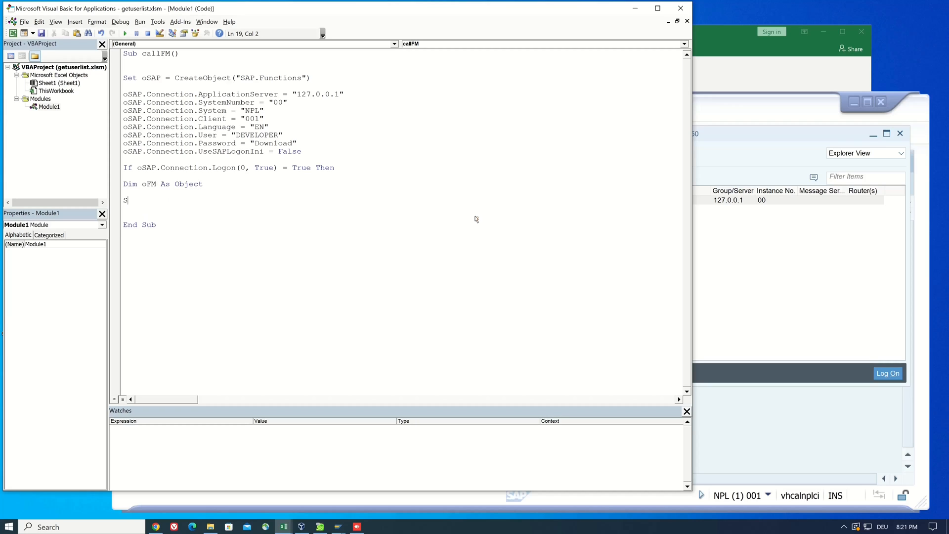
type("et")
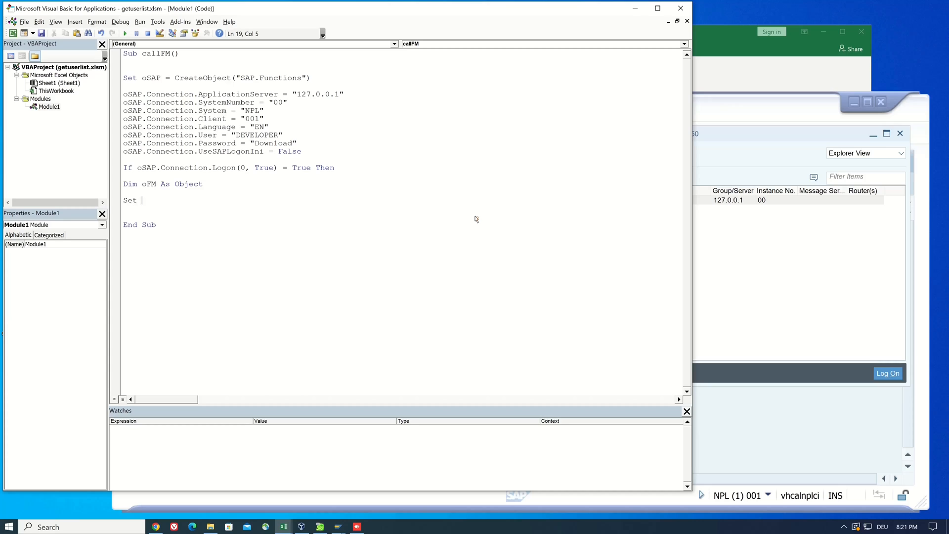
type("oFM = oSAP.Add(")
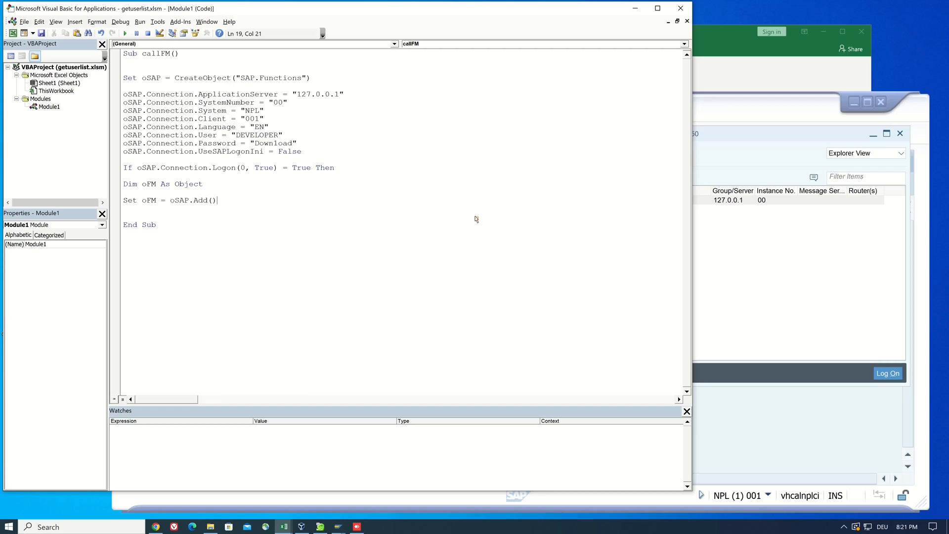
type("\"TH_USER_\"")
left_click(401, 216)
type("if o")
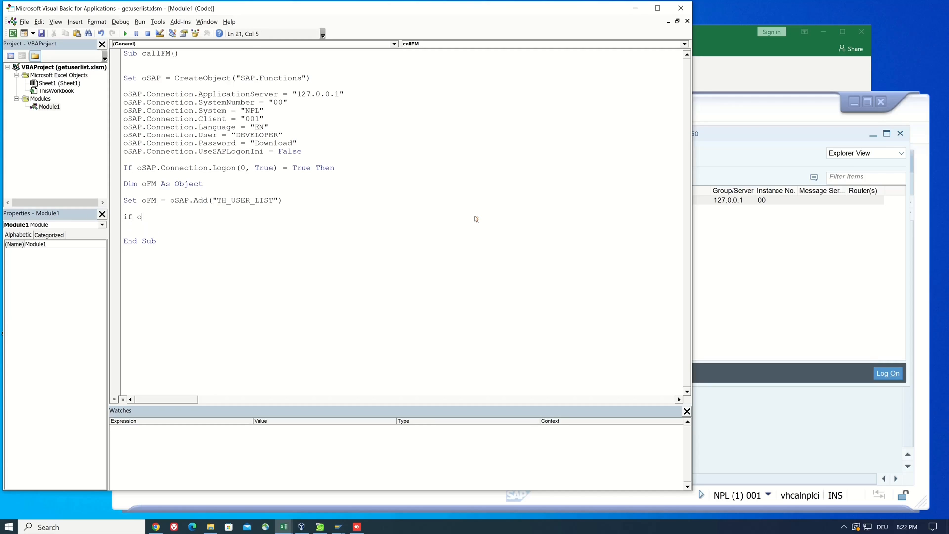
type("FM.Call = True Then")
type("Dim")
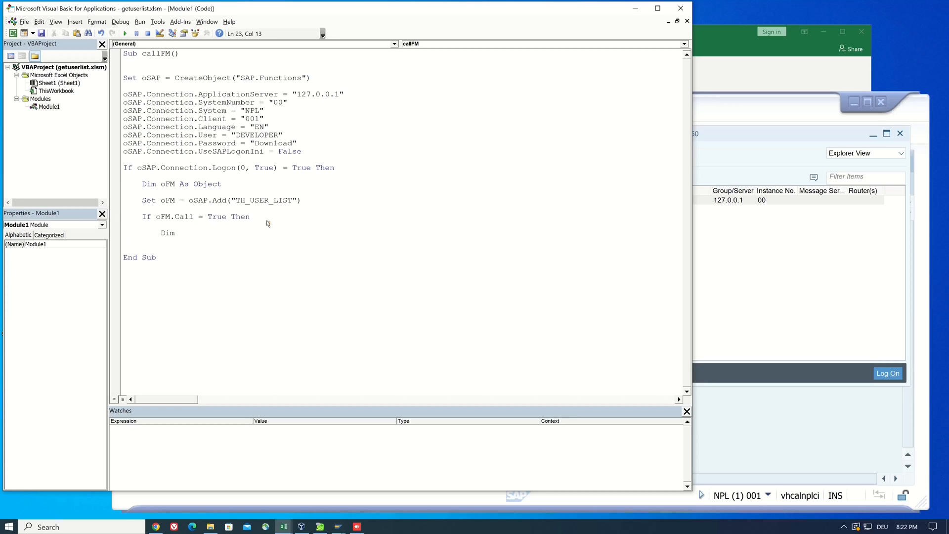
Step: Read oFM.Tables("USRLIST") into oUsrList and declare counter i As Integer
type("oUsrList As Object")
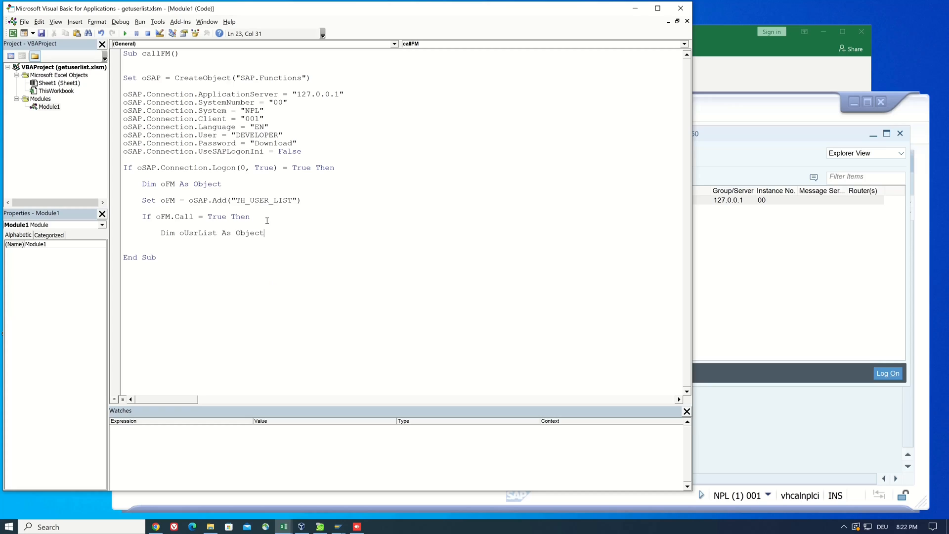
type("Set oUsrList = o")
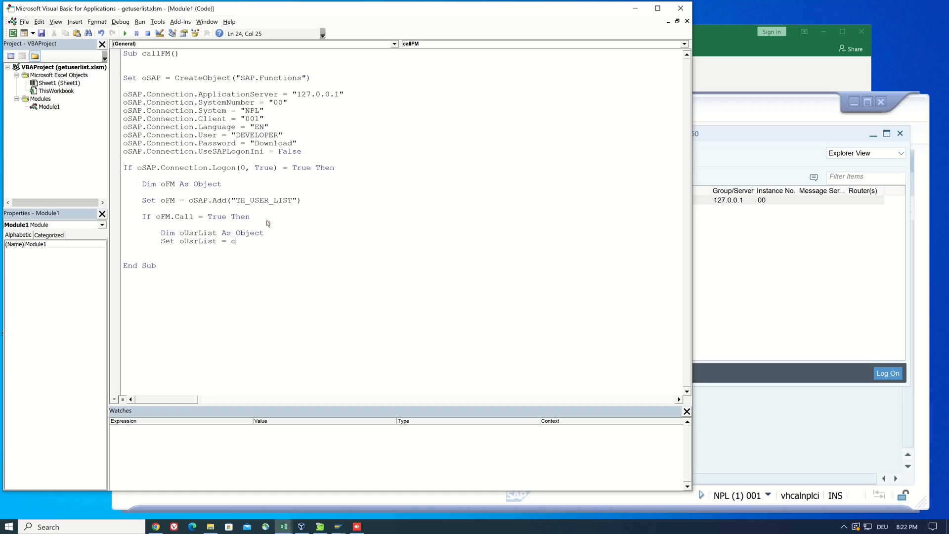
type("FM-")
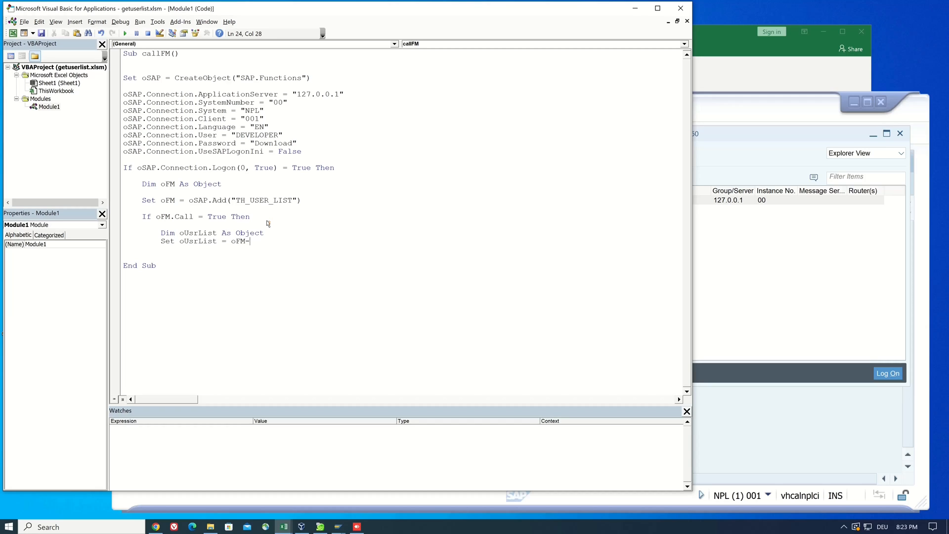
type("Tables()")
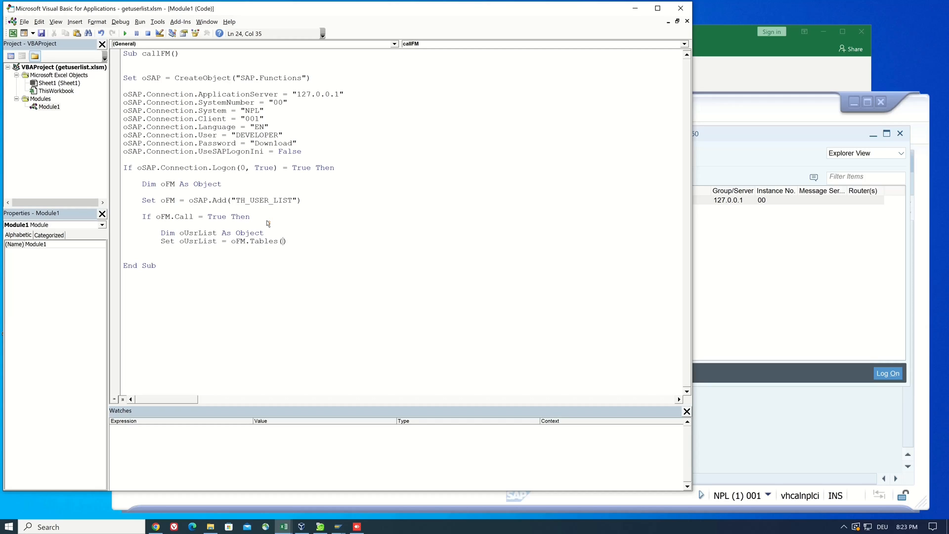
type("\"USERLIST\"")
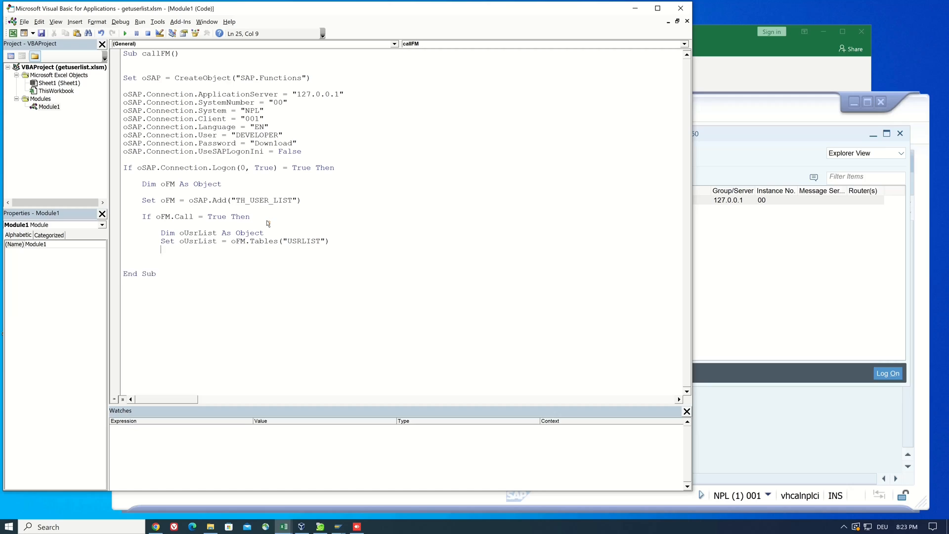
type("Dim i as Integer")
type("i = 1")
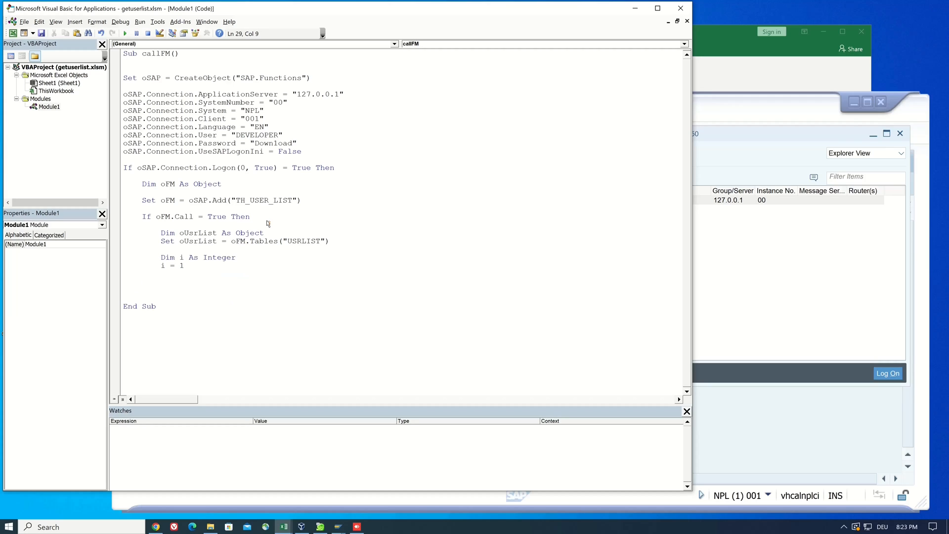
Step: Write For Each User In oUsrList.Rows setting Sheets(1).Cells(i, 1) = User(2), closed with Next
type("For Each User in o")
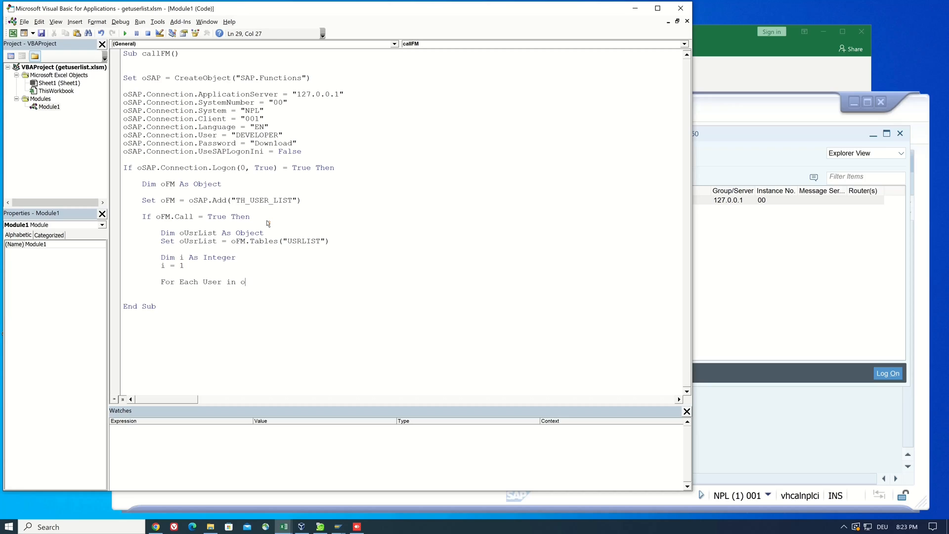
type("UsrList.TR")
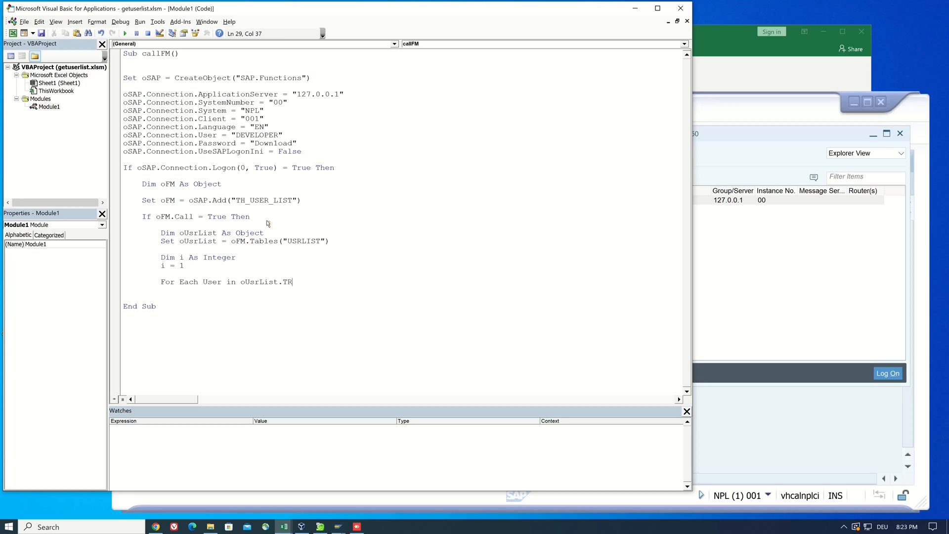
type("Rows")
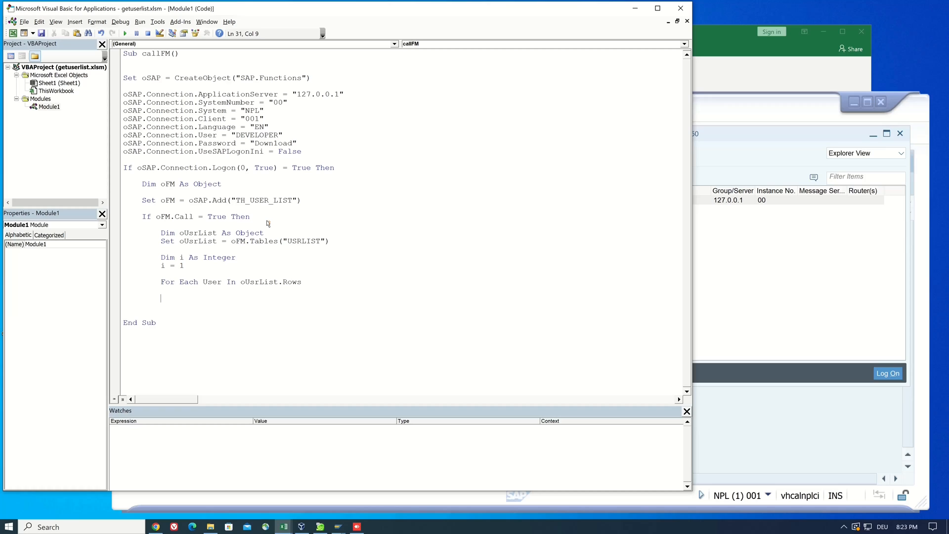
type("ActiveWorkbook.S")
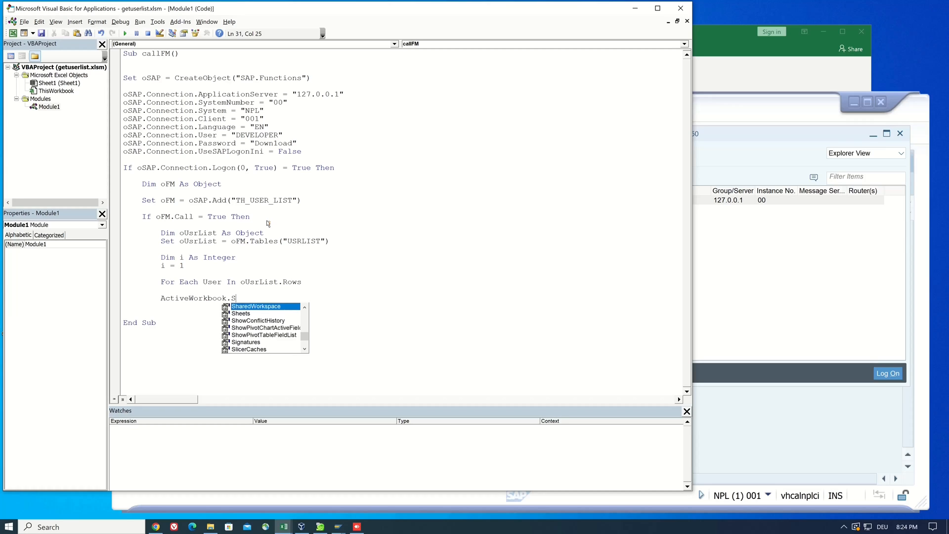
type("heets(1)")
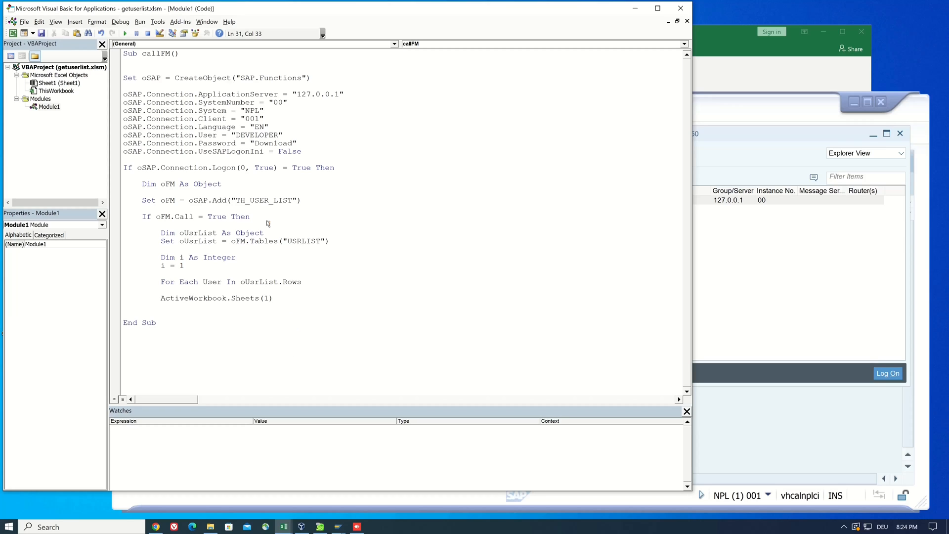
type(".Cells(i,")
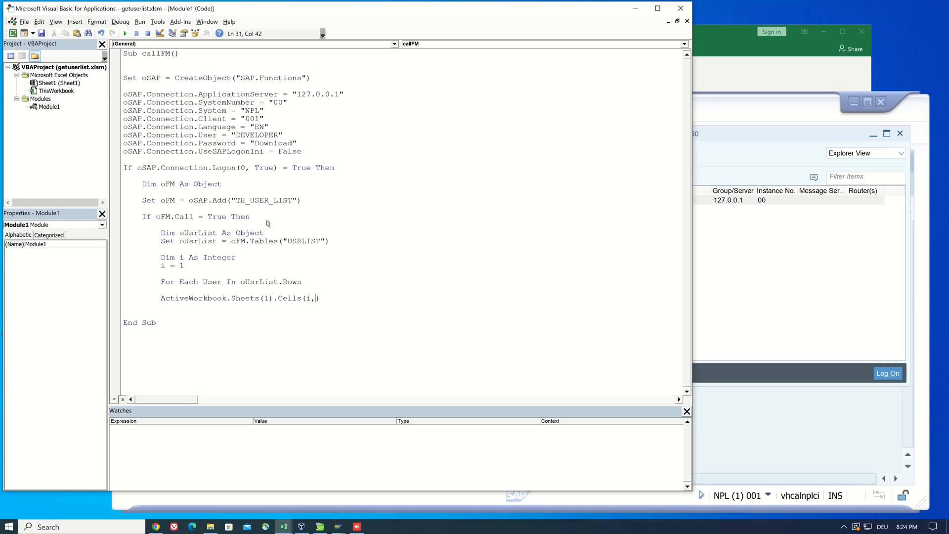
type("1) = User")
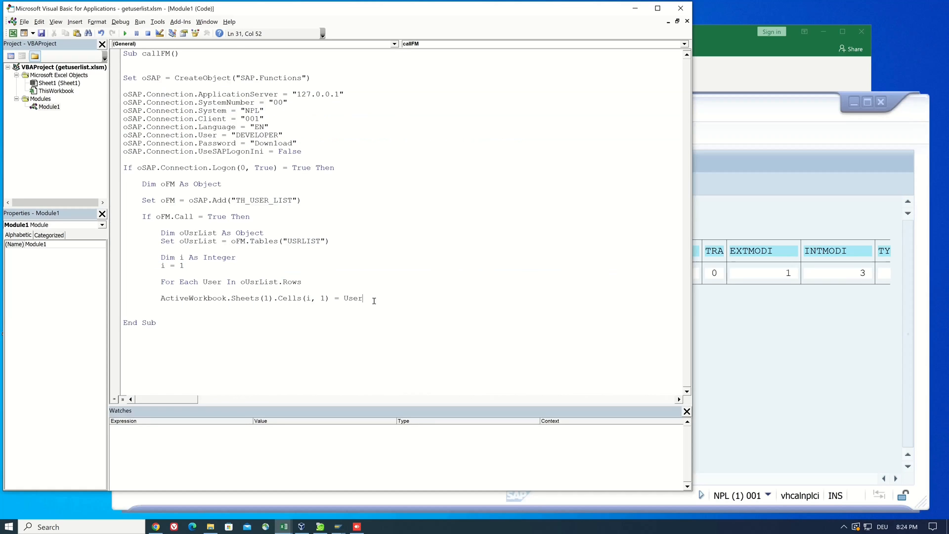
type("(2)")
left_click(403, 314)
type("i = i + 1")
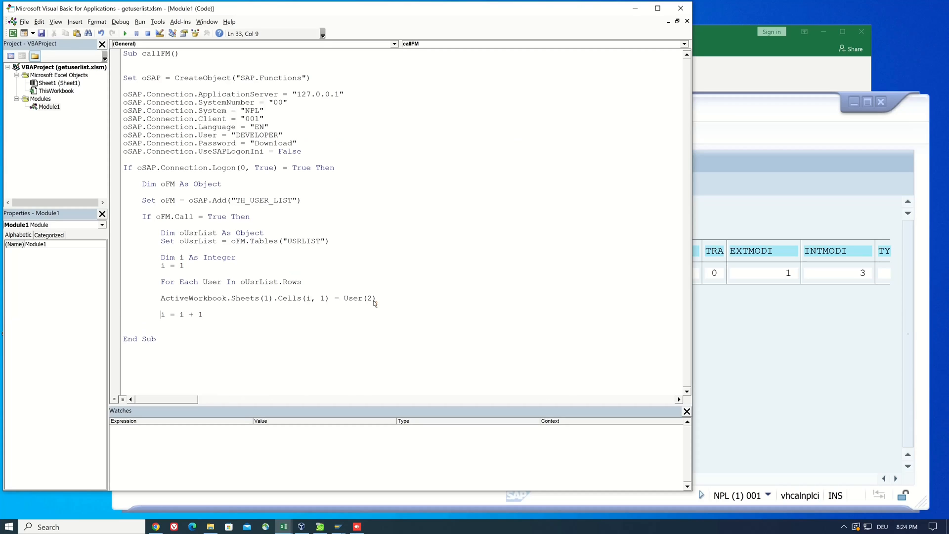
type("next")
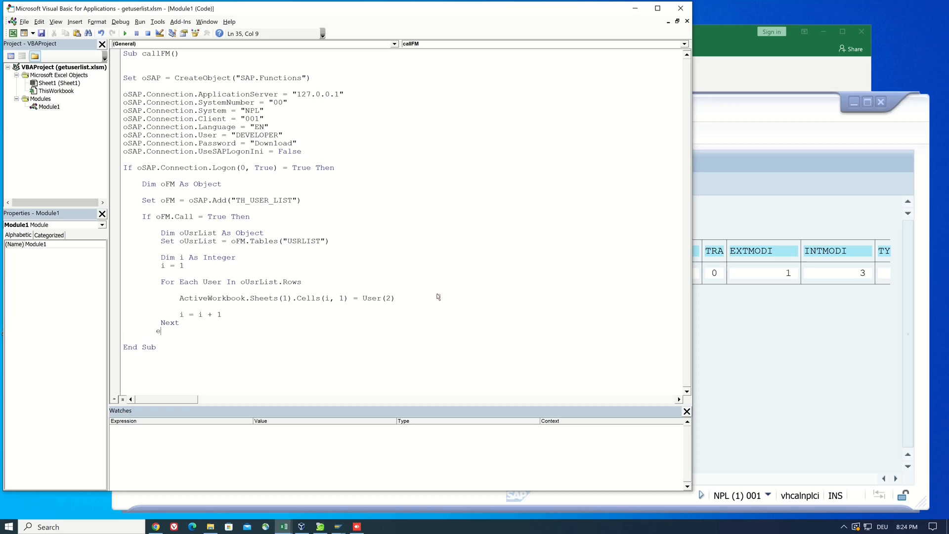
Step: Add Else Msg.Box oFM.Exception, End If, Connection.Logoff and the "Login Error!" message with End If
type("Else")
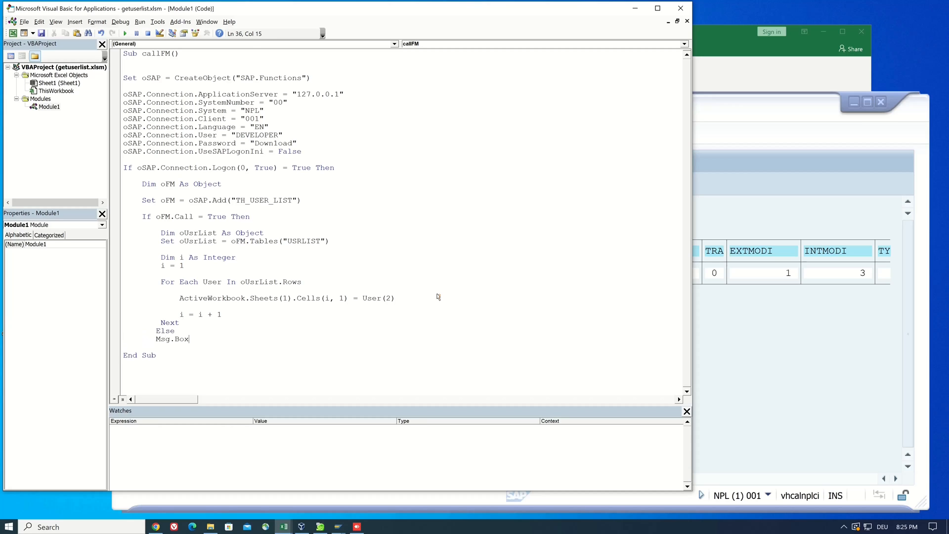
type("oFM.Exception")
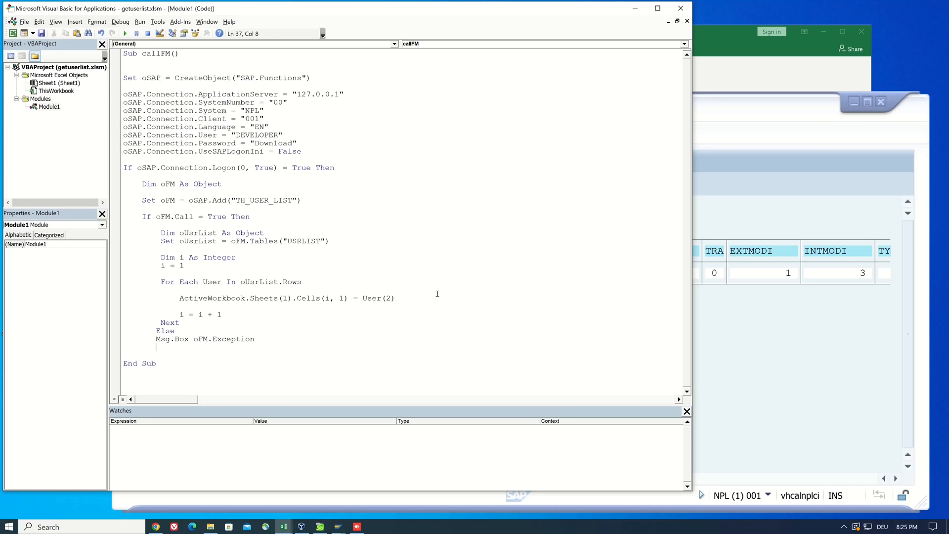
type("End If")
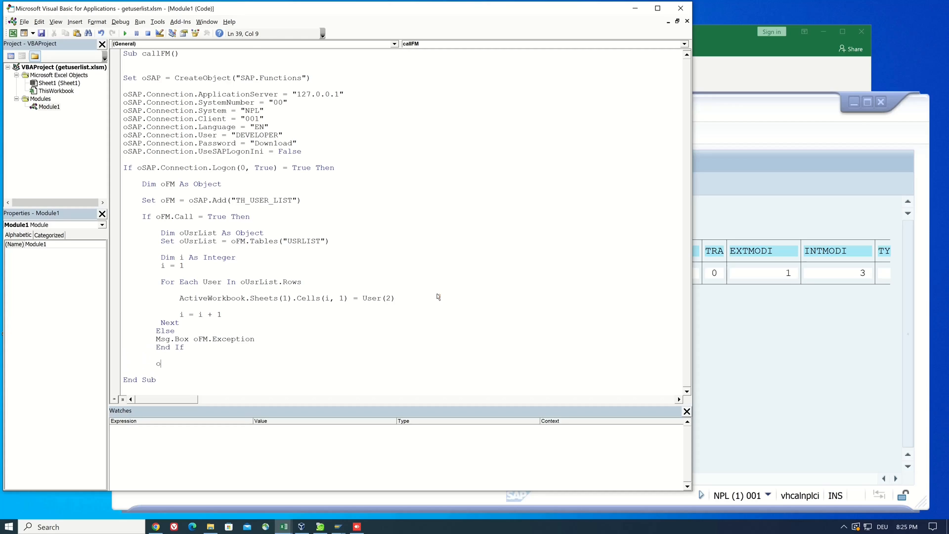
type("Sap.Connection")
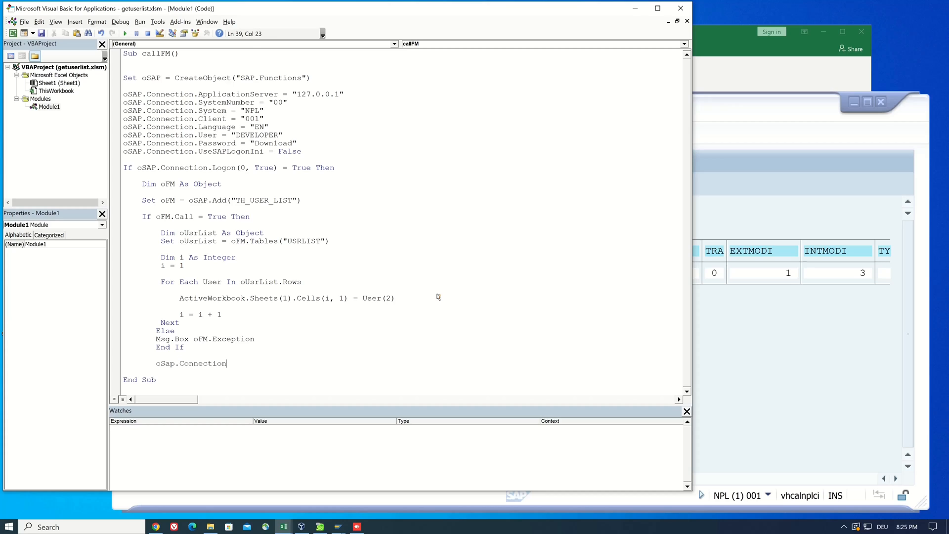
type(".Logoff")
type("M")
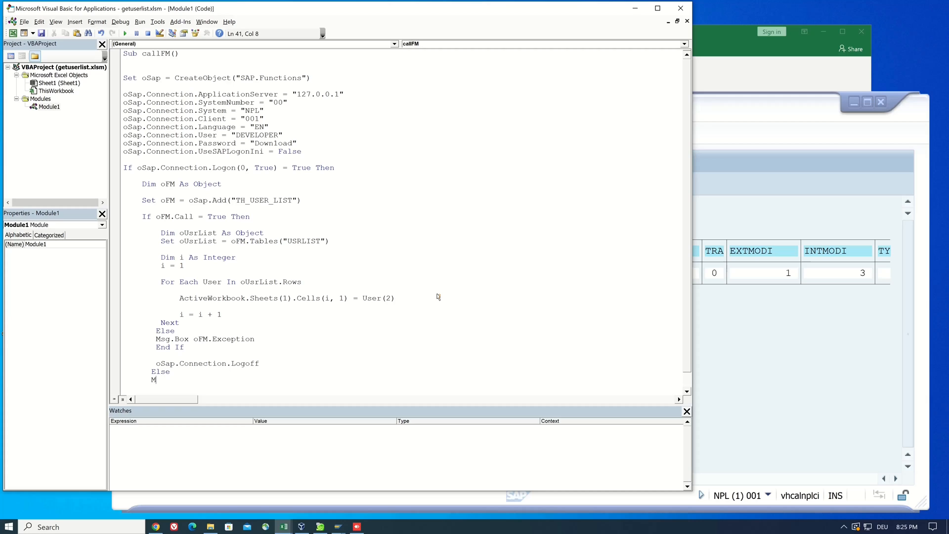
type("sg.Box \"\"")
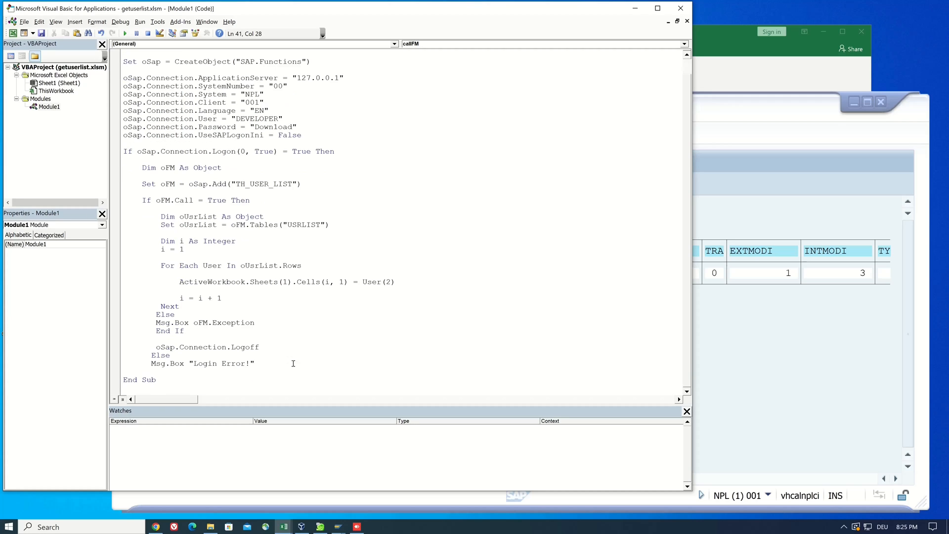
type("end if")
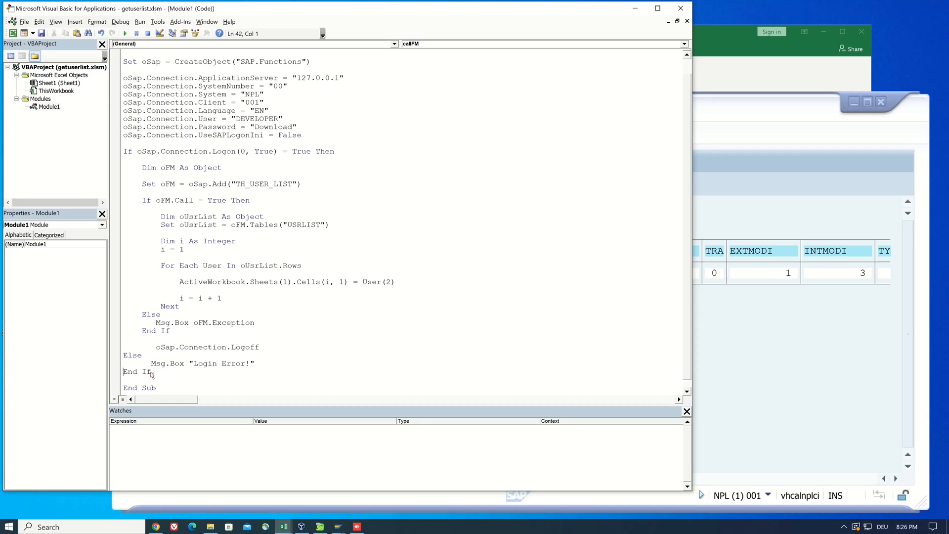
Step: Remove the extra indentation on the Logoff line
left_click(158, 352)
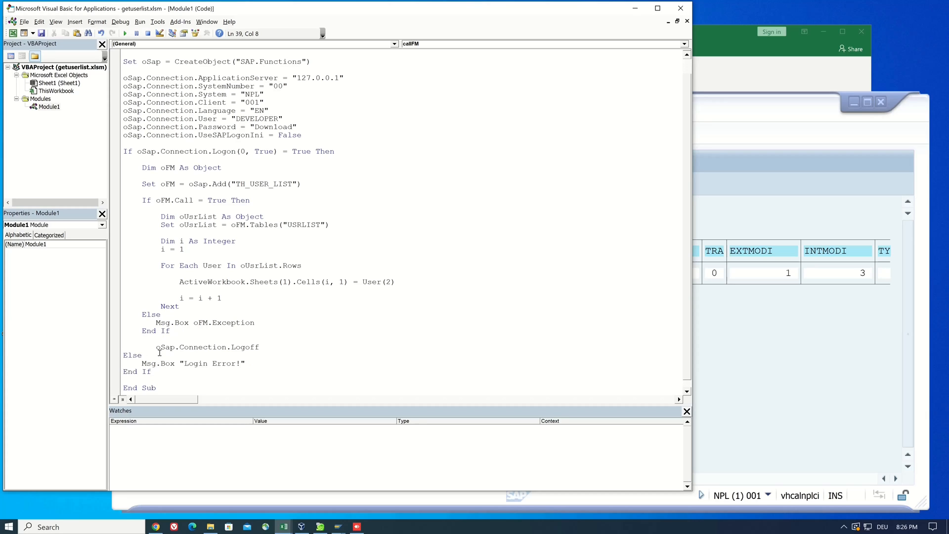
mouse_move(35, 35)
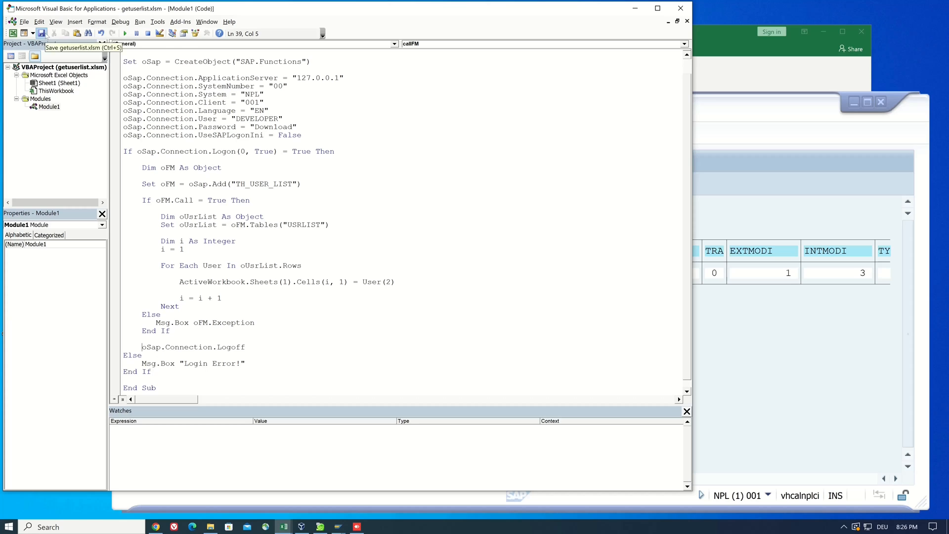
mouse_move(260, 166)
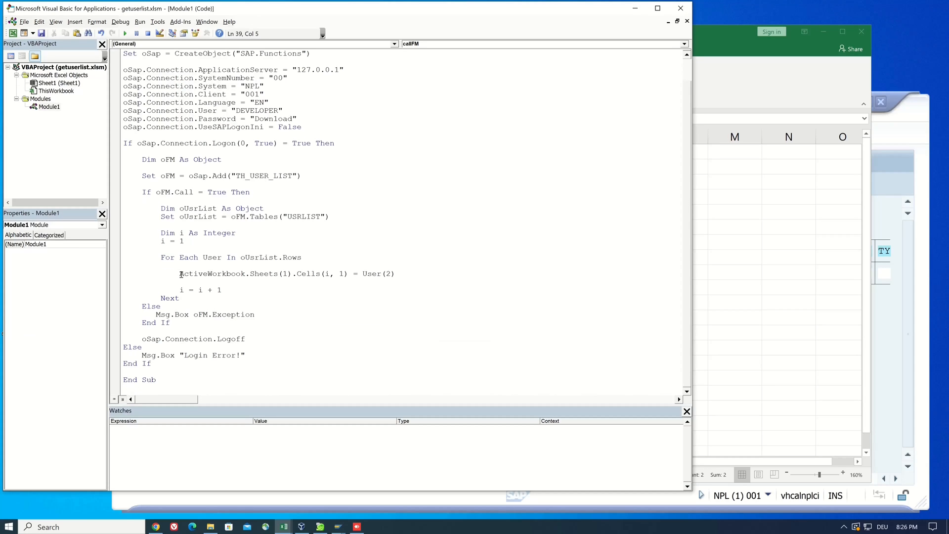
Step: Duplicate the Cells line so the loop writes Cells(i,4)=User(14) and Cells(i,5)=User(16)
left_click_drag(179, 273, 351, 273)
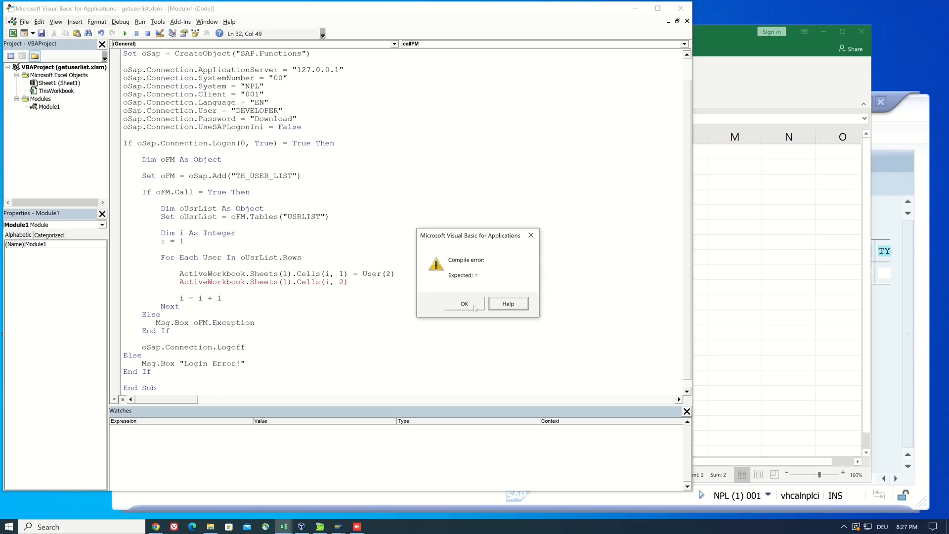
left_click(465, 304)
type(" = User(3")
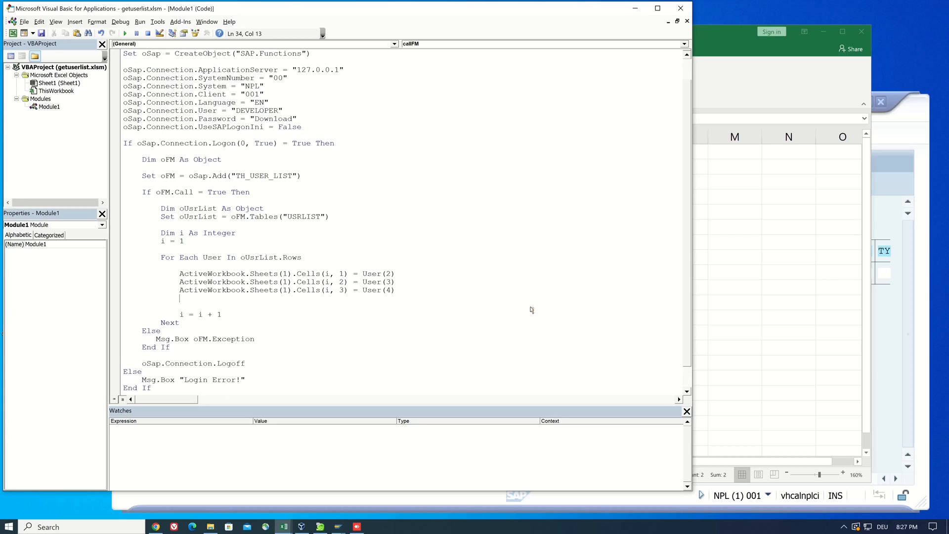
type("ActiveWorkbook.Sheets(1).Cells(i, 4) = User(14)")
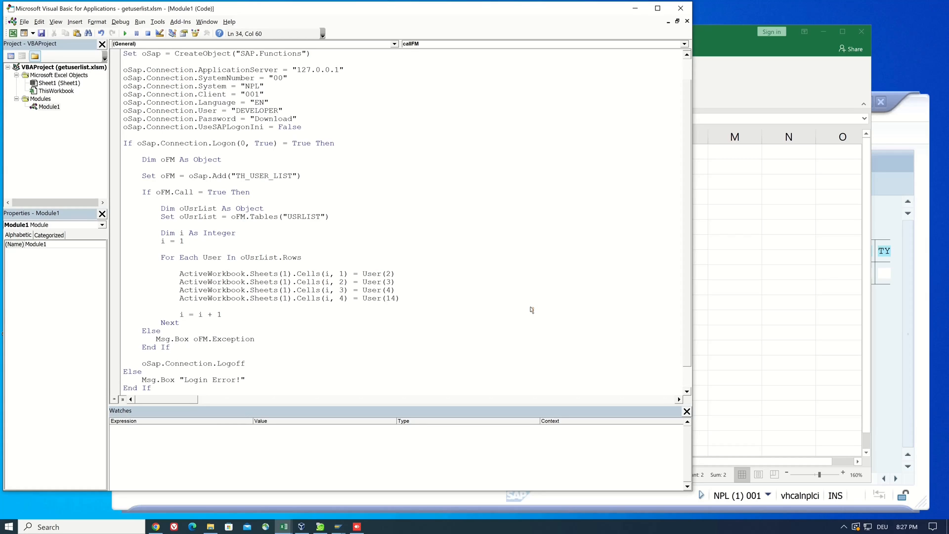
type("ActiveWorkbook.Sheets(1).Cells(i, 5) = User(16)")
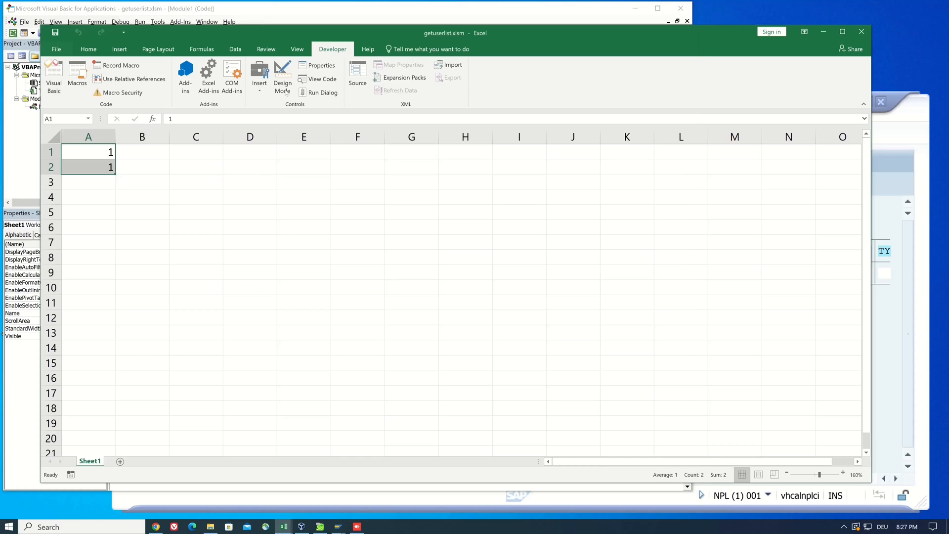
Step: Draw a GET User List button near F8 assigned to callFM and run it to fill rows 1–2
left_click_drag(353, 243, 429, 262)
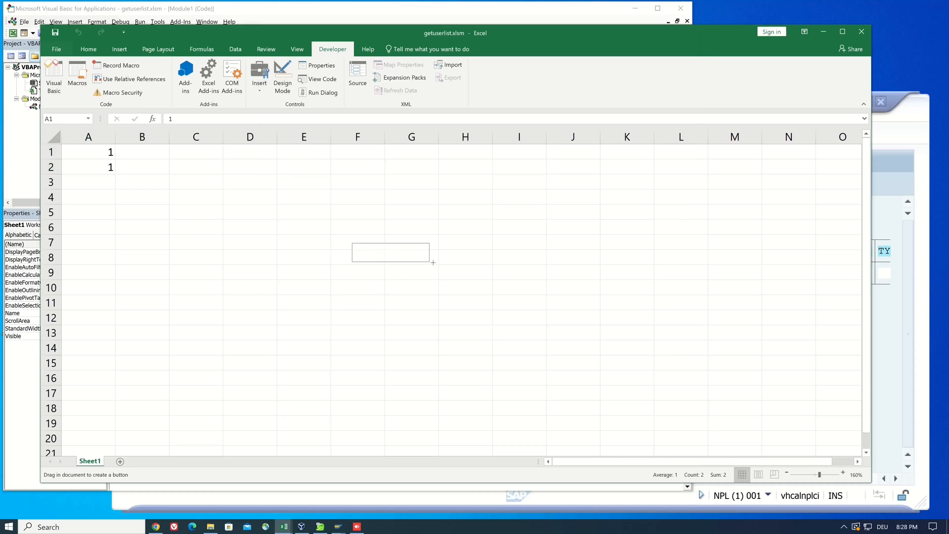
left_click_drag(352, 243, 431, 263)
type("GET User List")
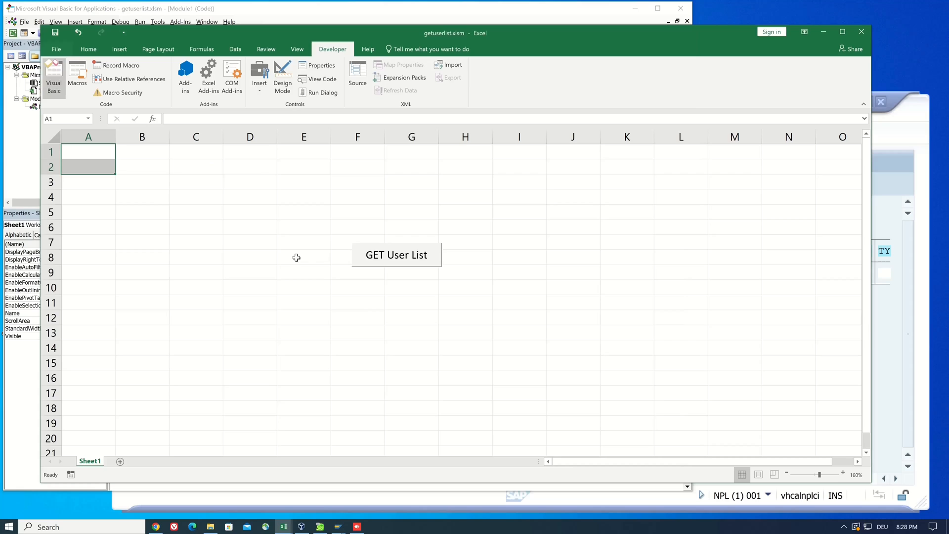
left_click(396, 255)
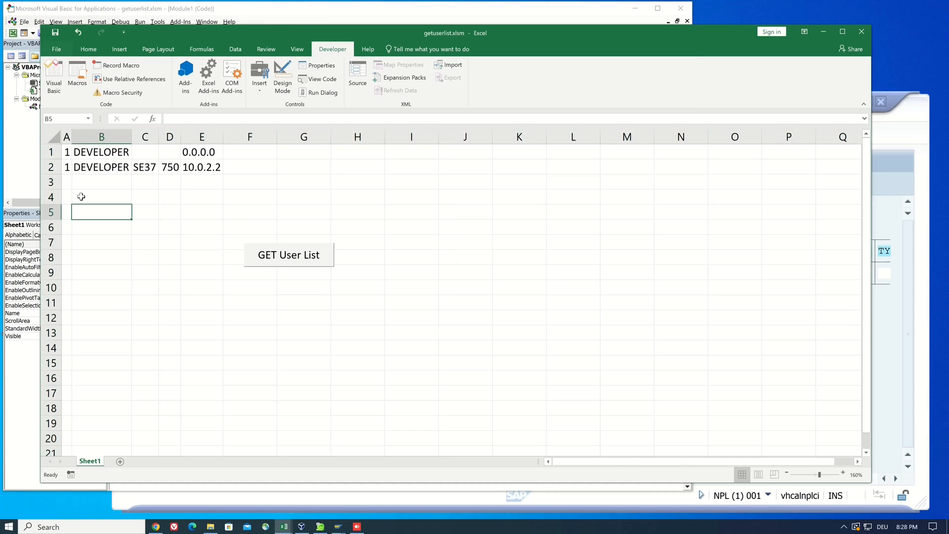
Step: Widen columns A–E, comment out the Password line and set Logon(0, False) to prompt for it
left_click_drag(132, 137, 213, 137)
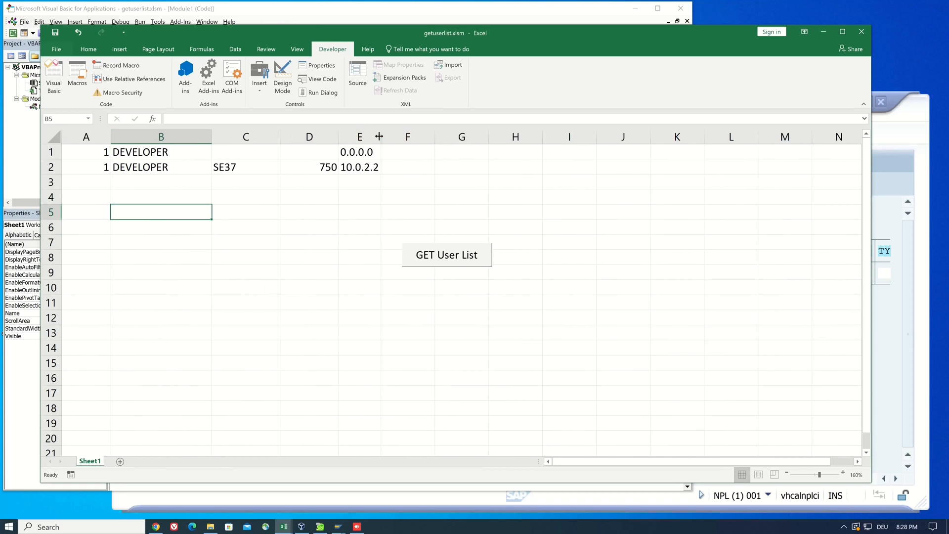
left_click(447, 255)
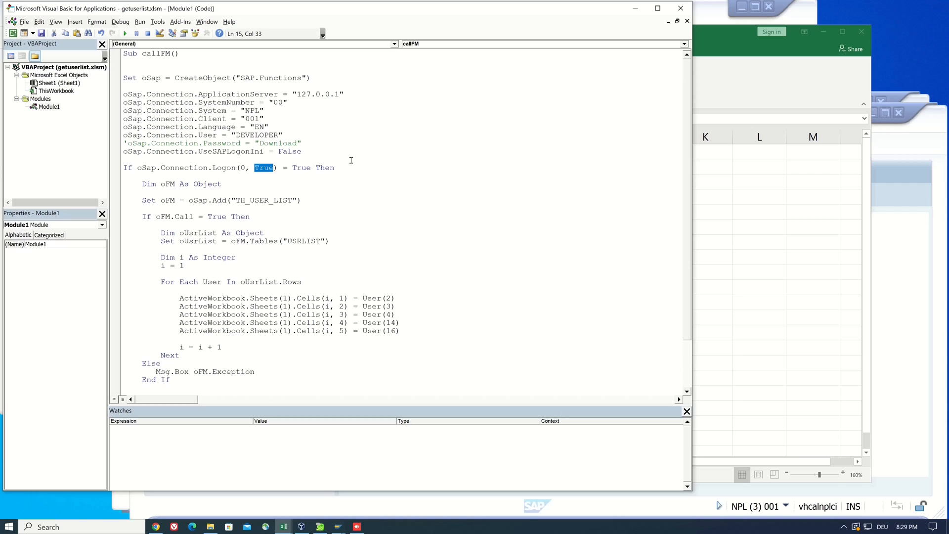
type("False")
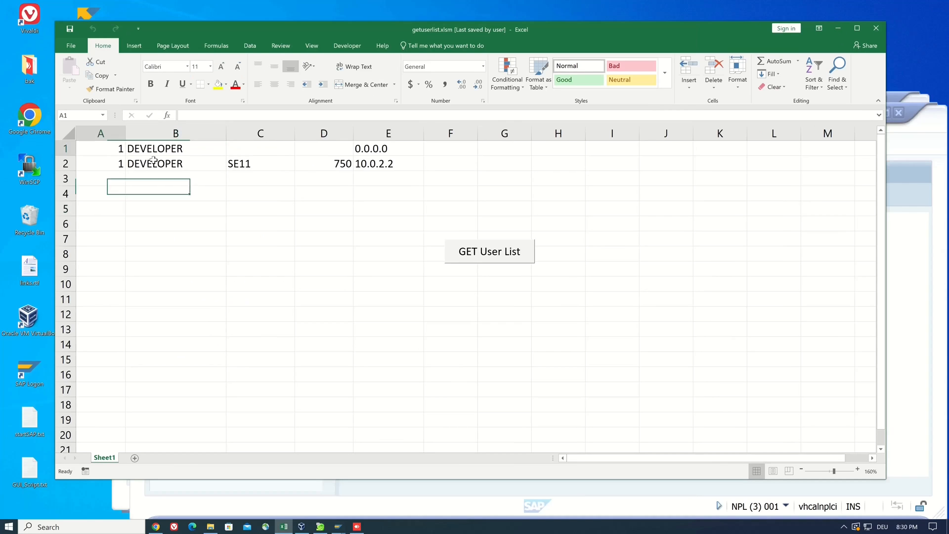
Step: Clear the sheet, rerun GET User List and sign in through the SAP Logon dialog
left_click(490, 251)
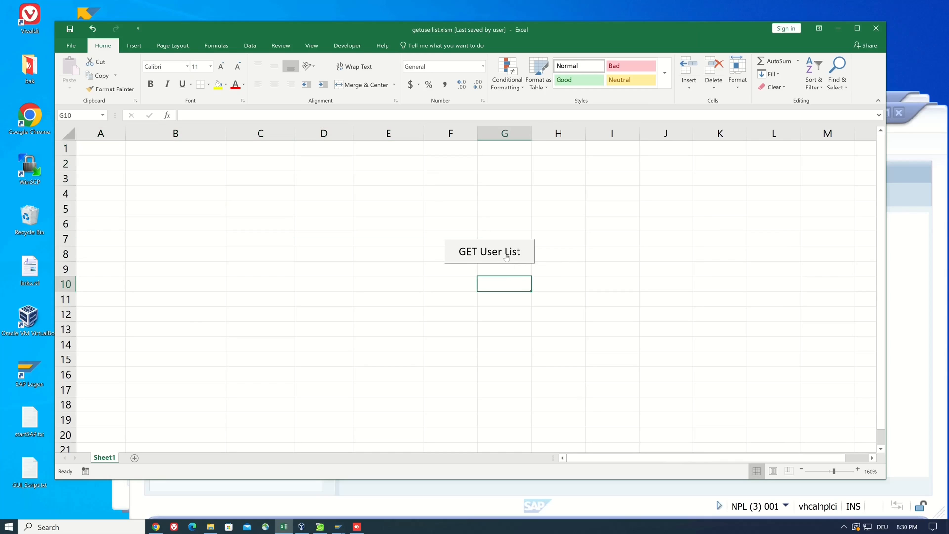
left_click(489, 251)
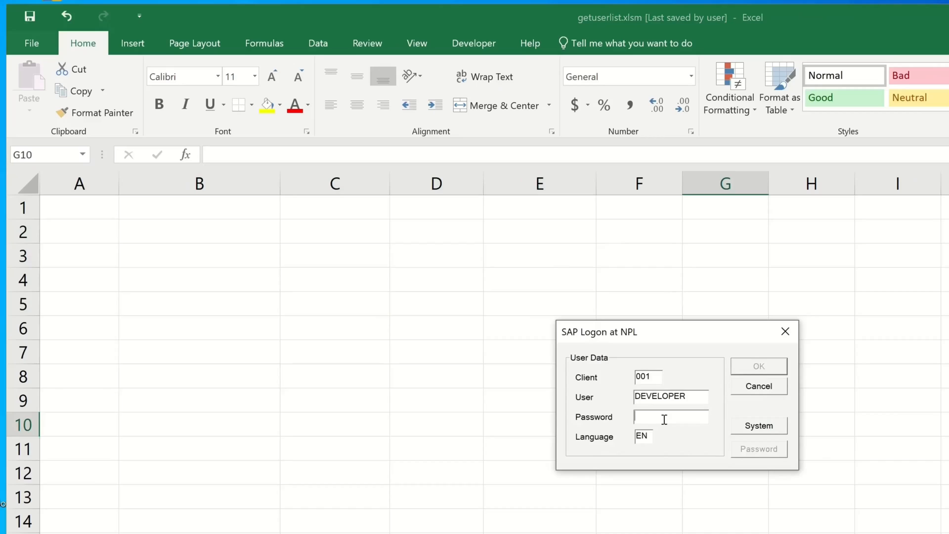
type("***")
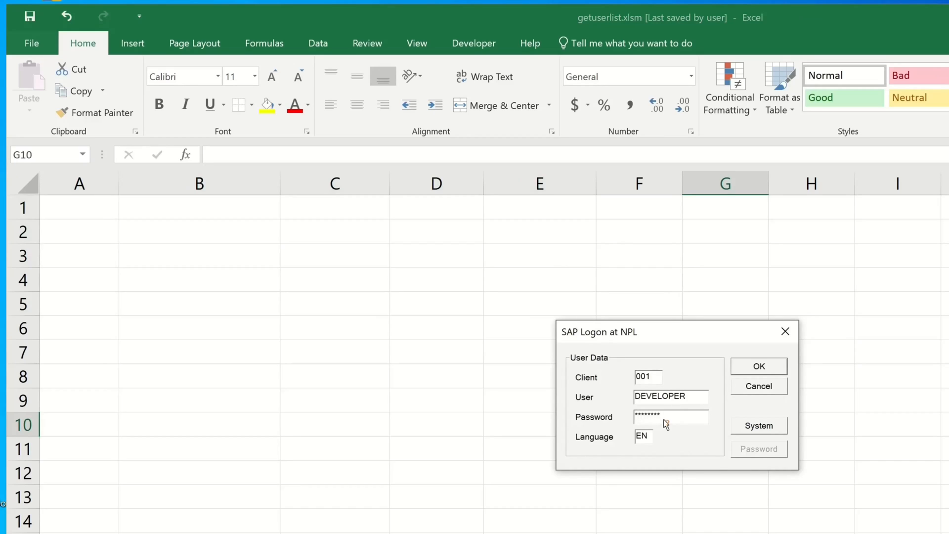
left_click(759, 366)
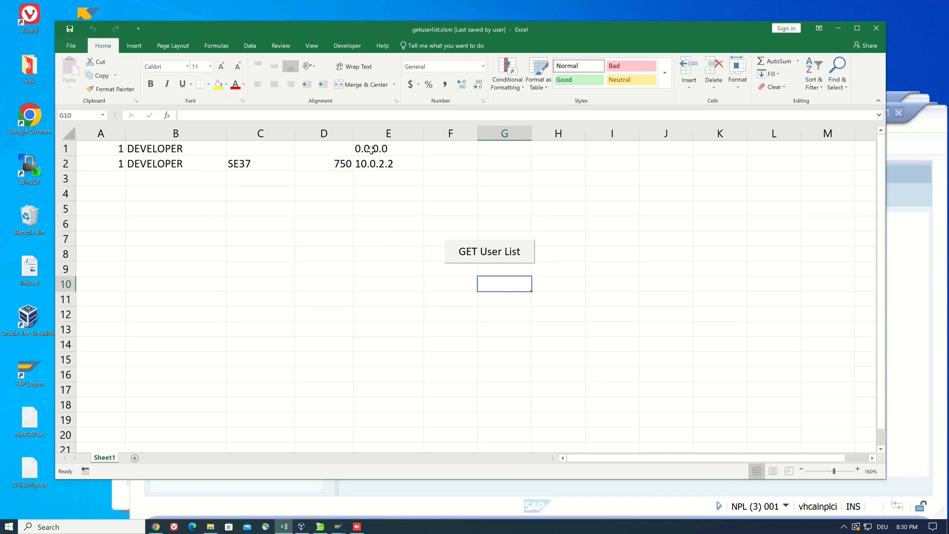
mouse_move(381, 250)
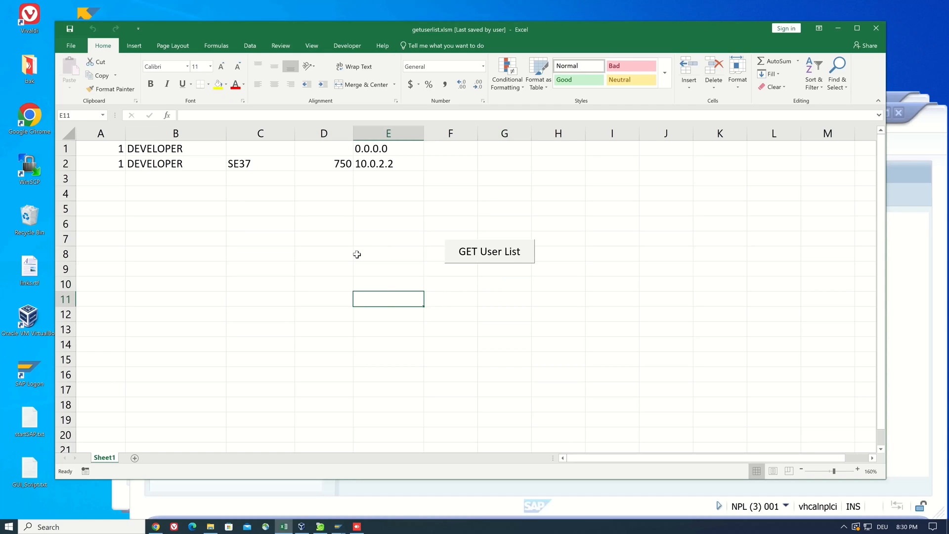
mouse_move(354, 259)
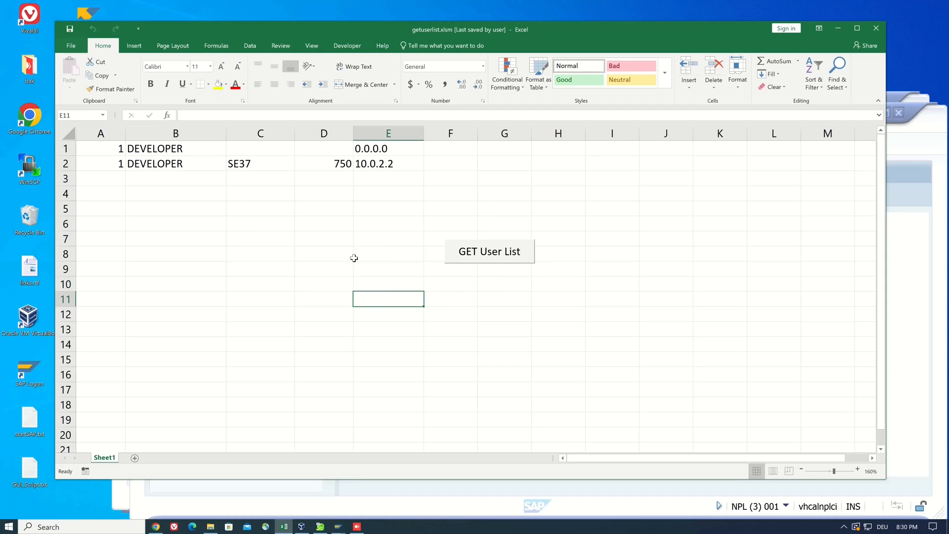
mouse_move(267, 197)
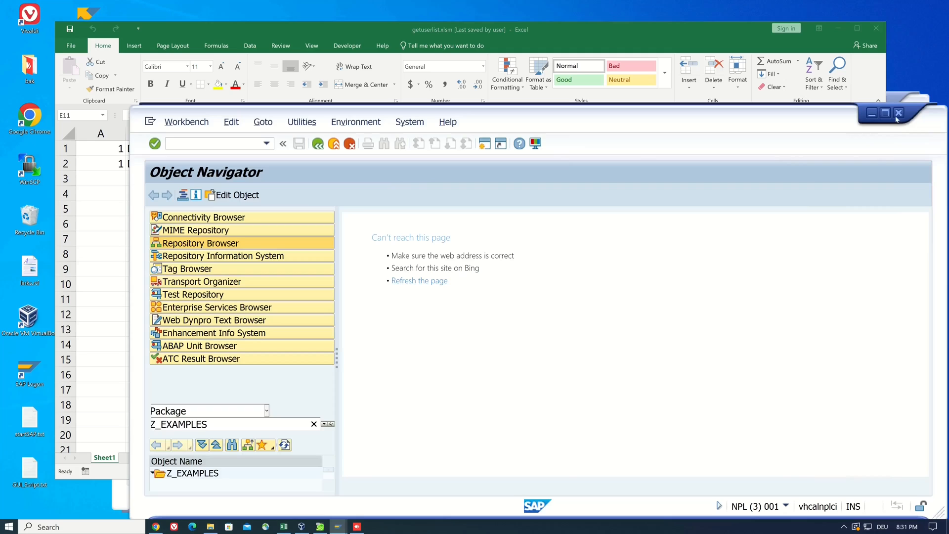
left_click(871, 112)
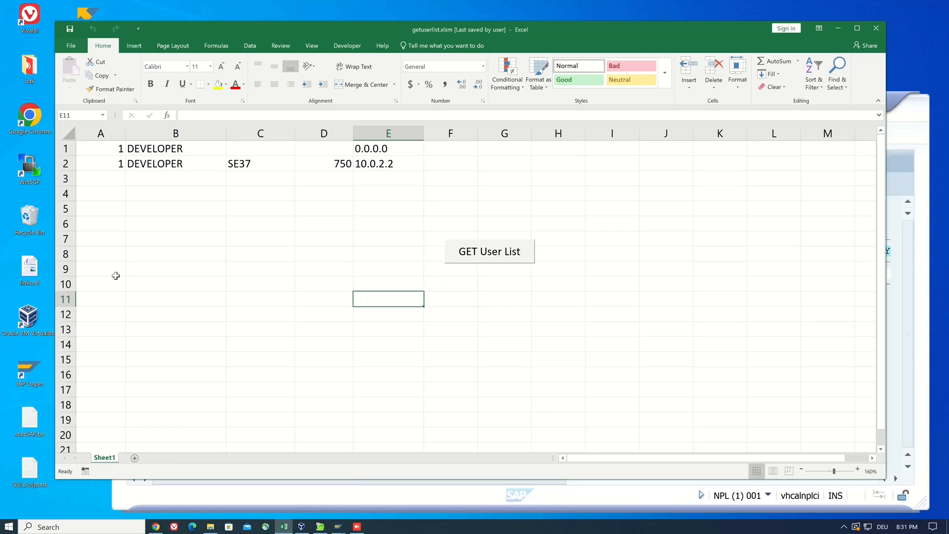